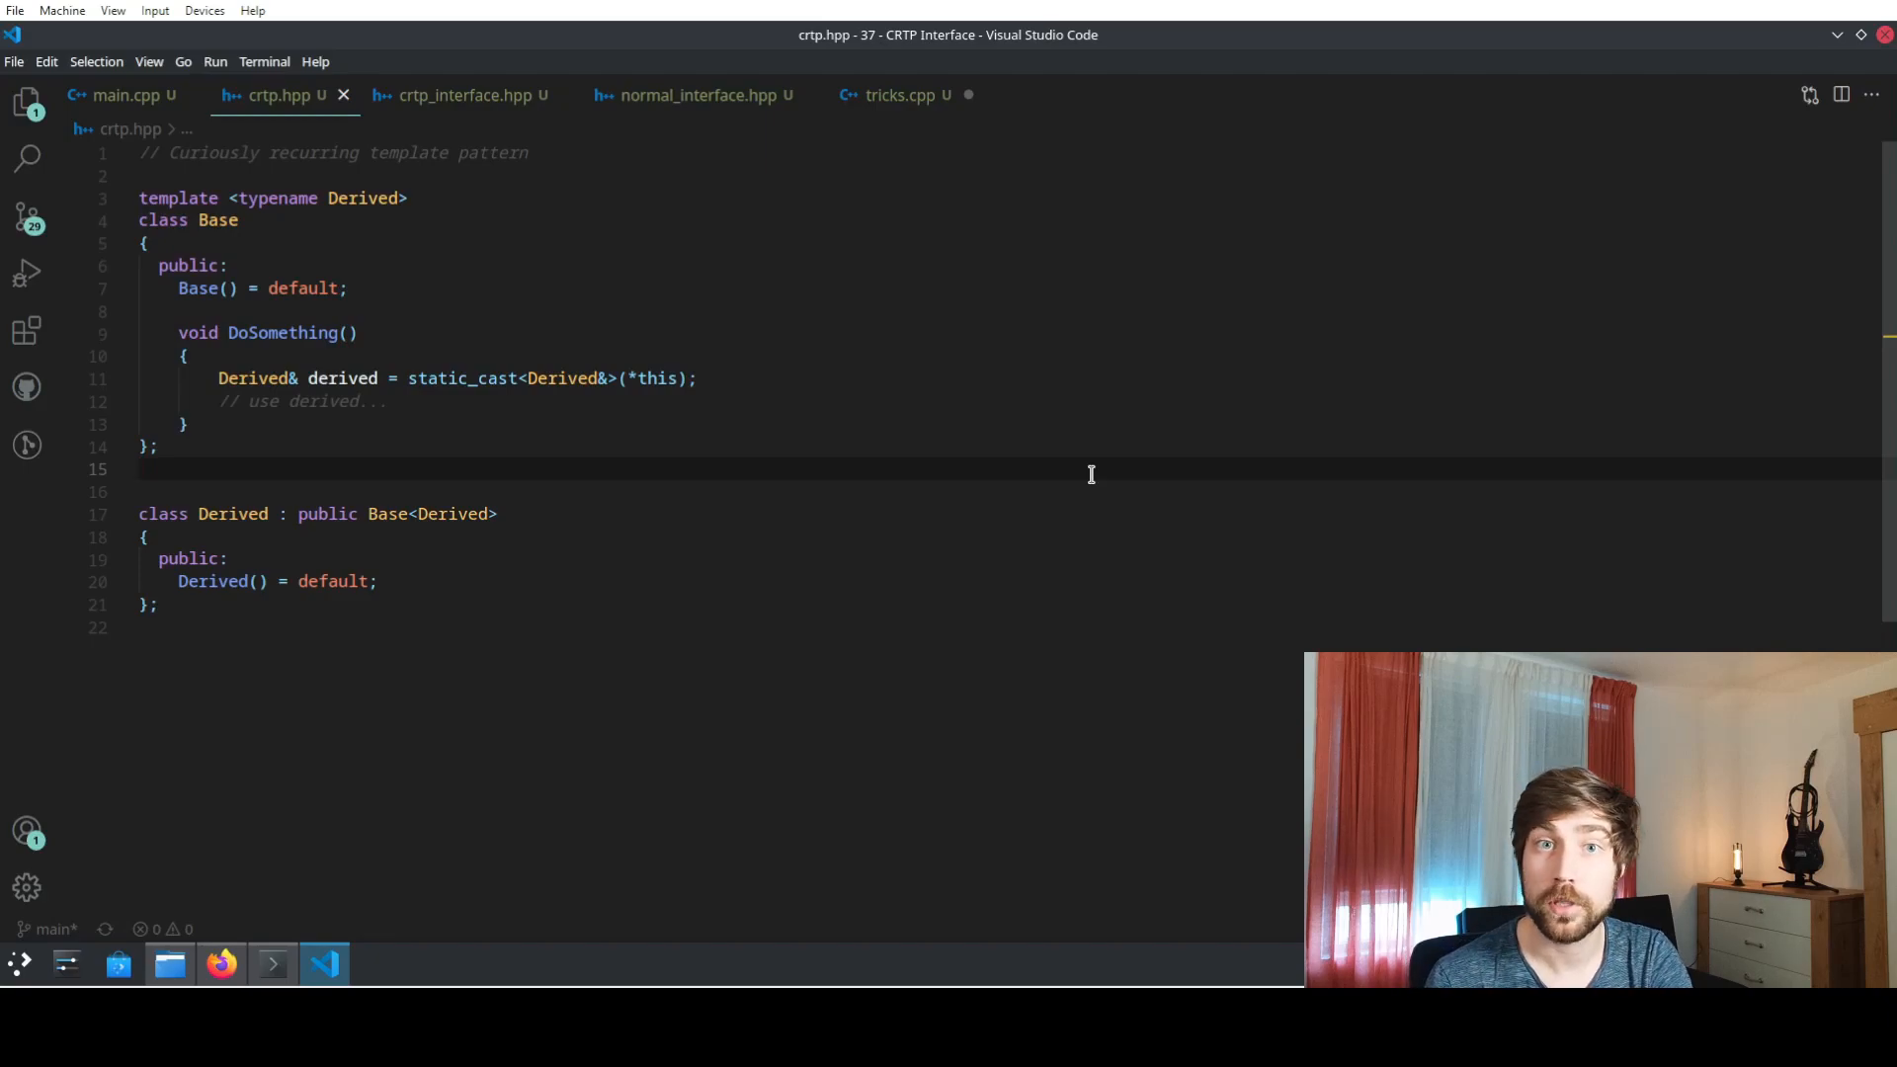
mouse_move(936, 425)
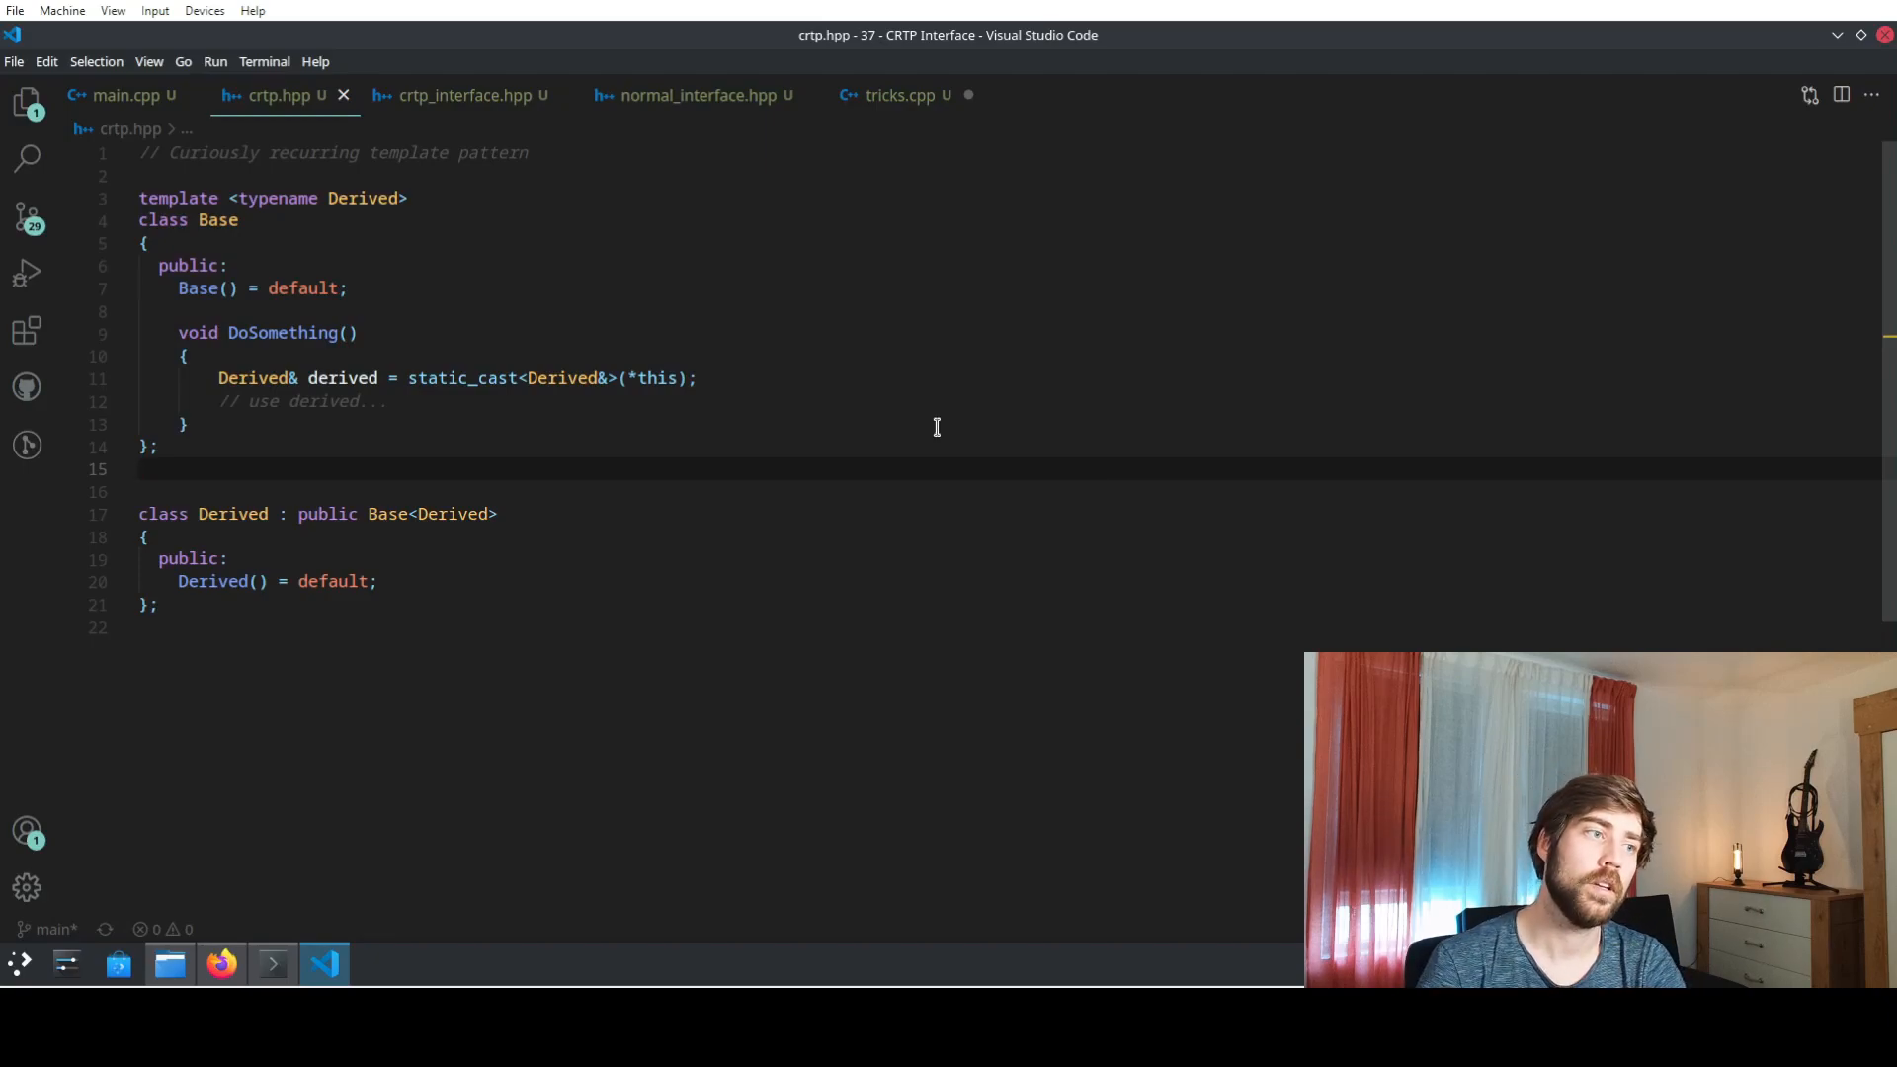
mouse_move(279, 184)
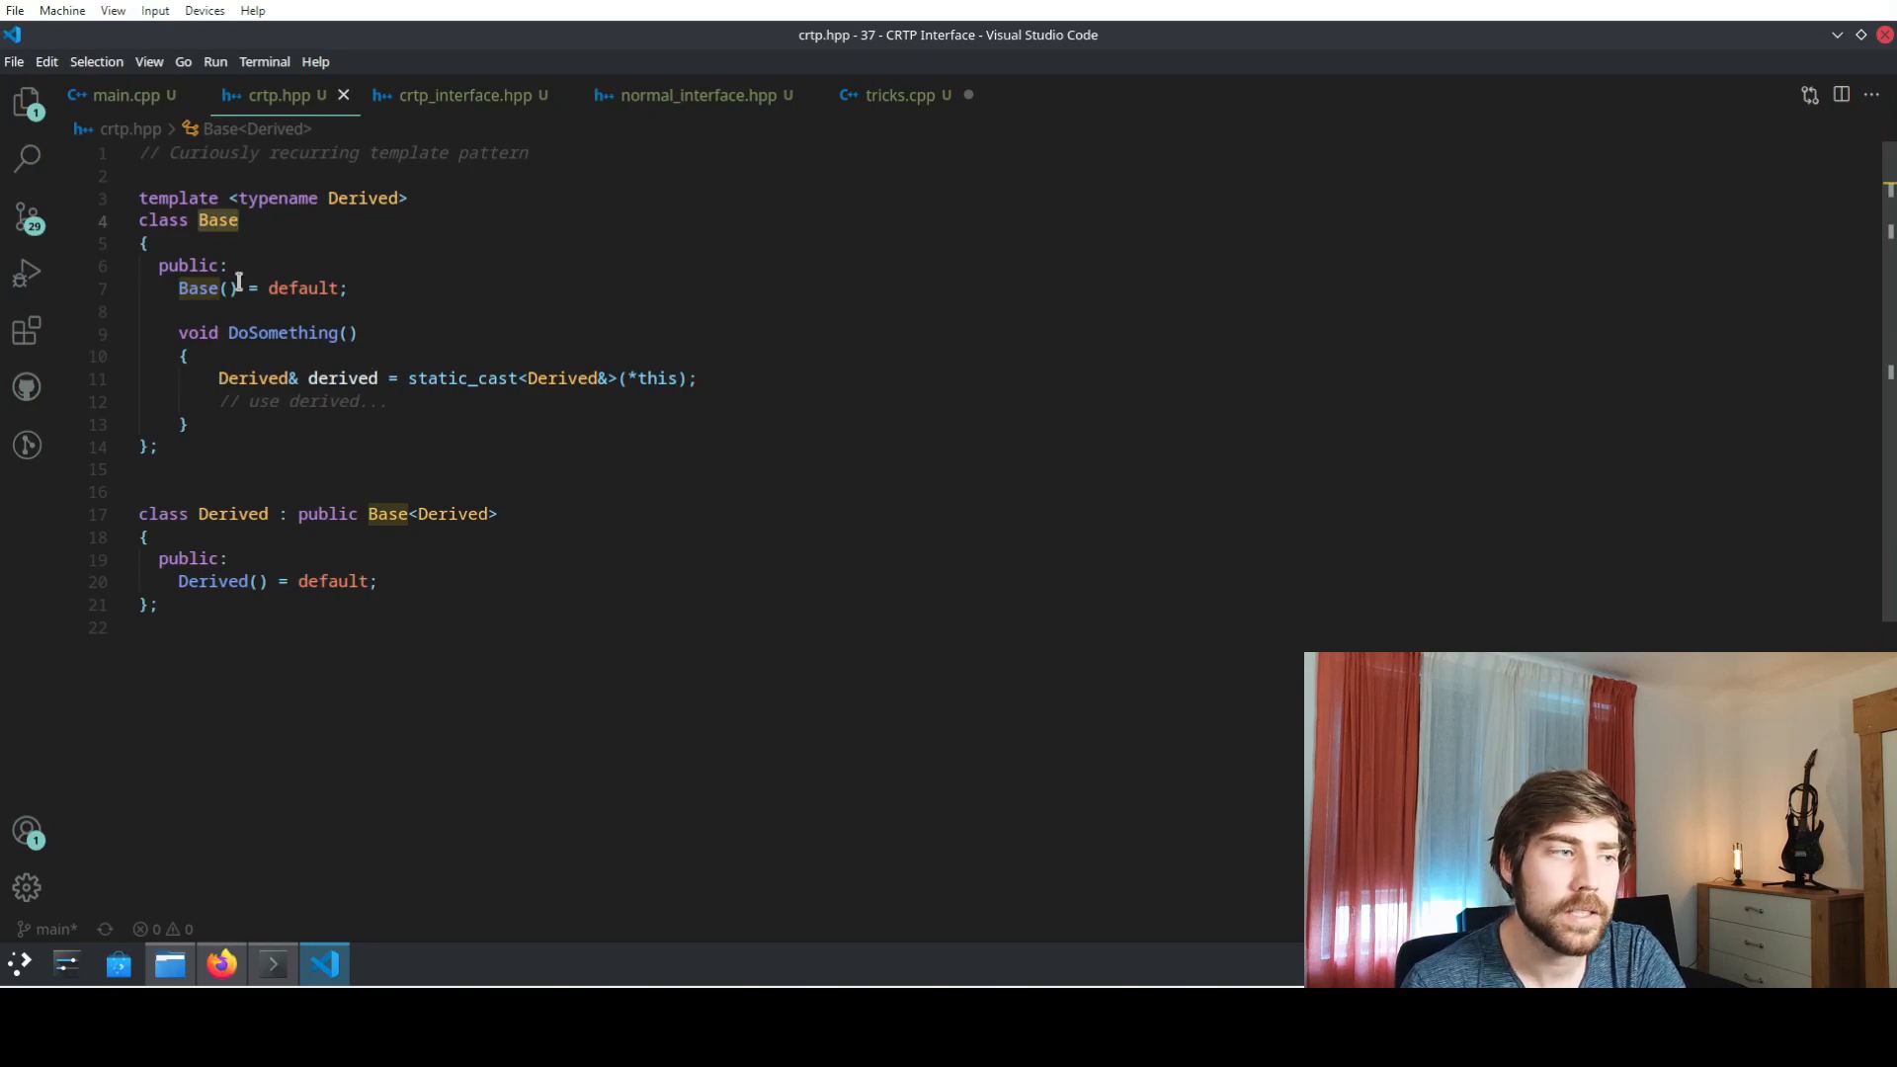
mouse_move(302, 378)
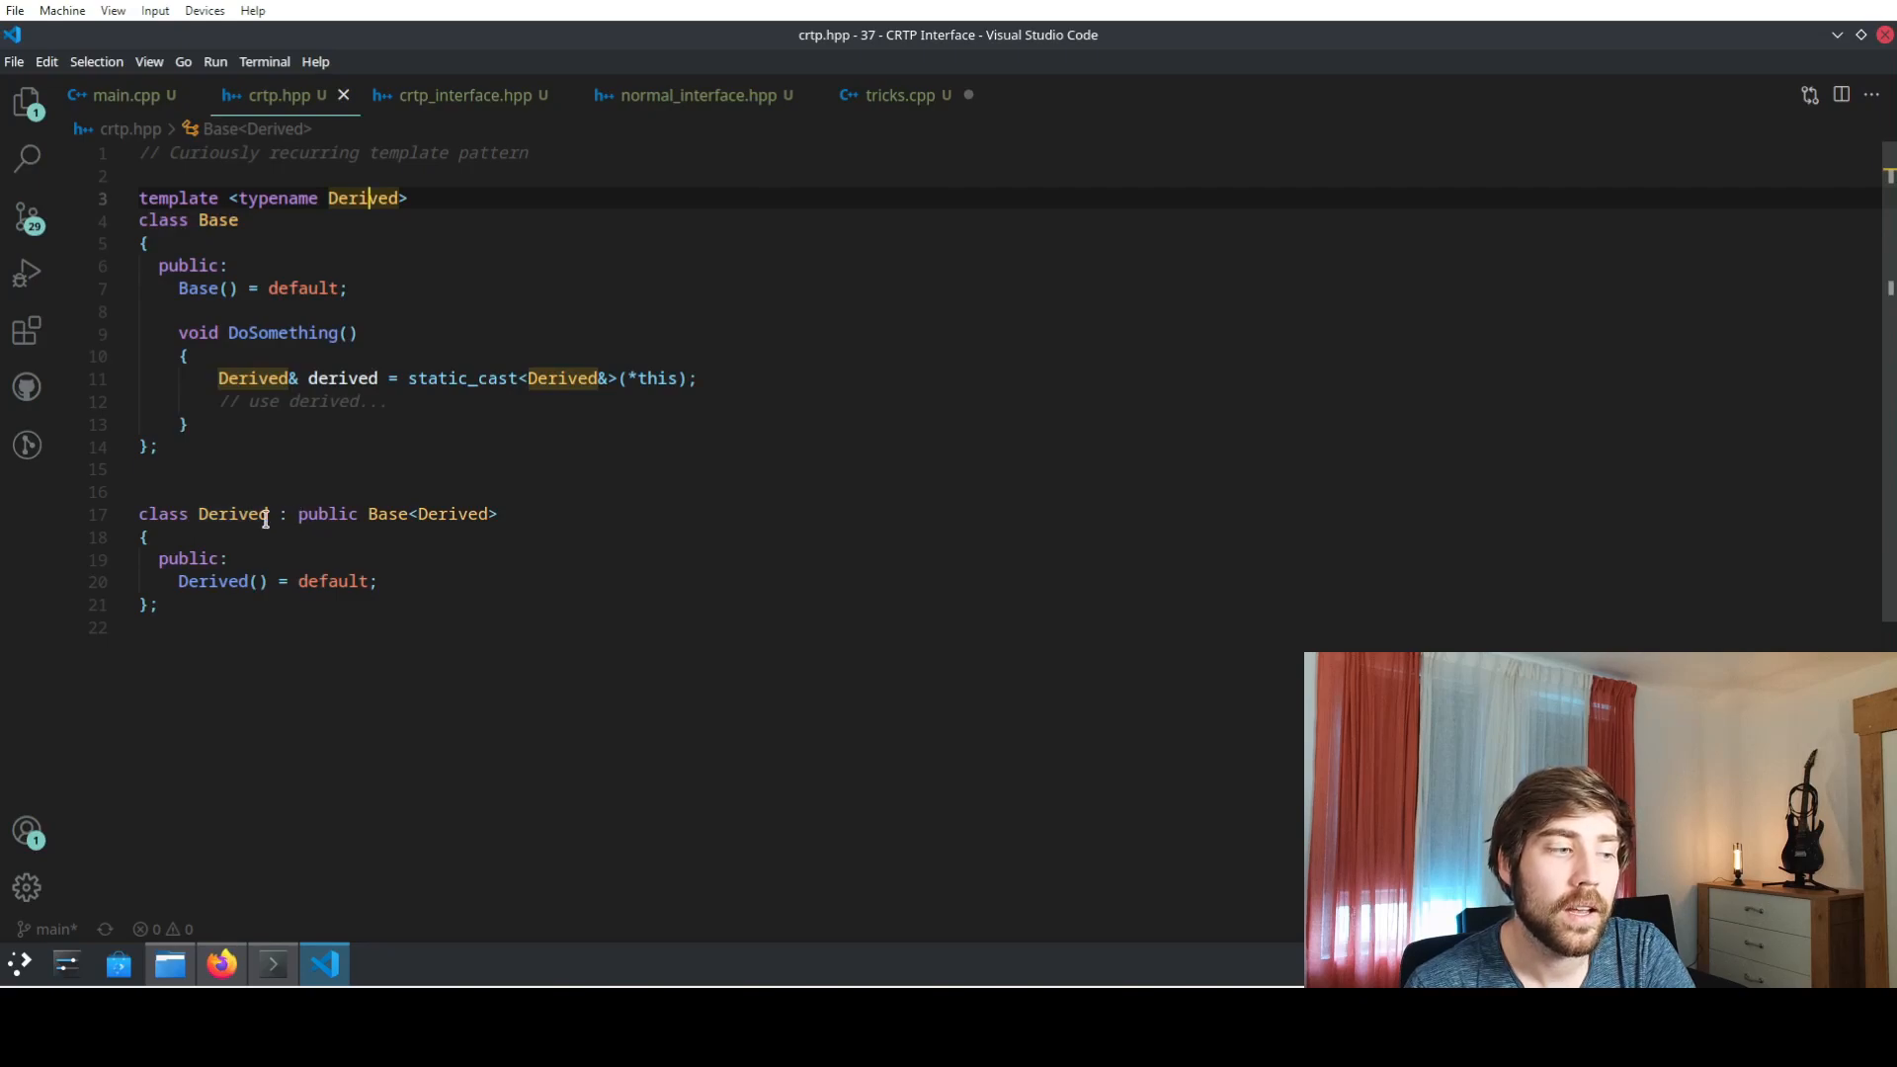
- Switch to normal_interface.hpp and highlight the NormalImplemented class name
click(232, 513)
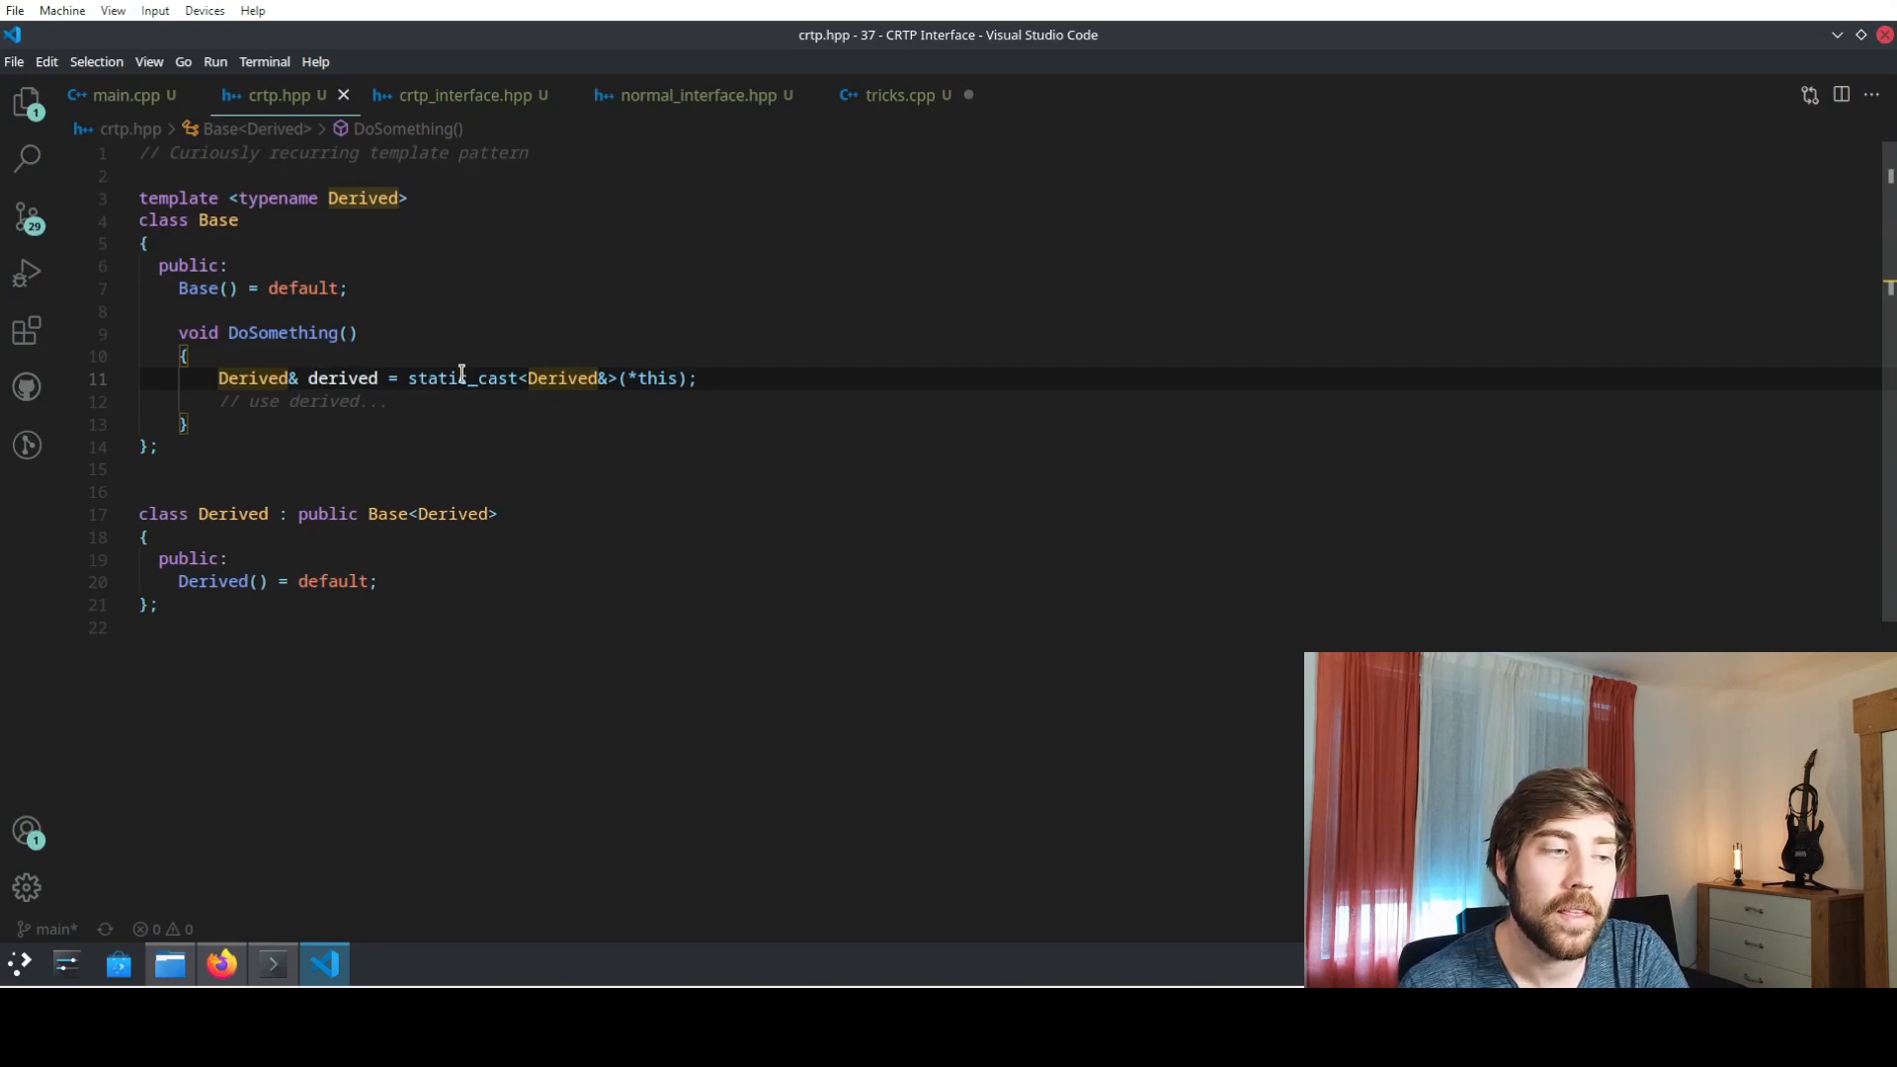
mouse_move(403, 377)
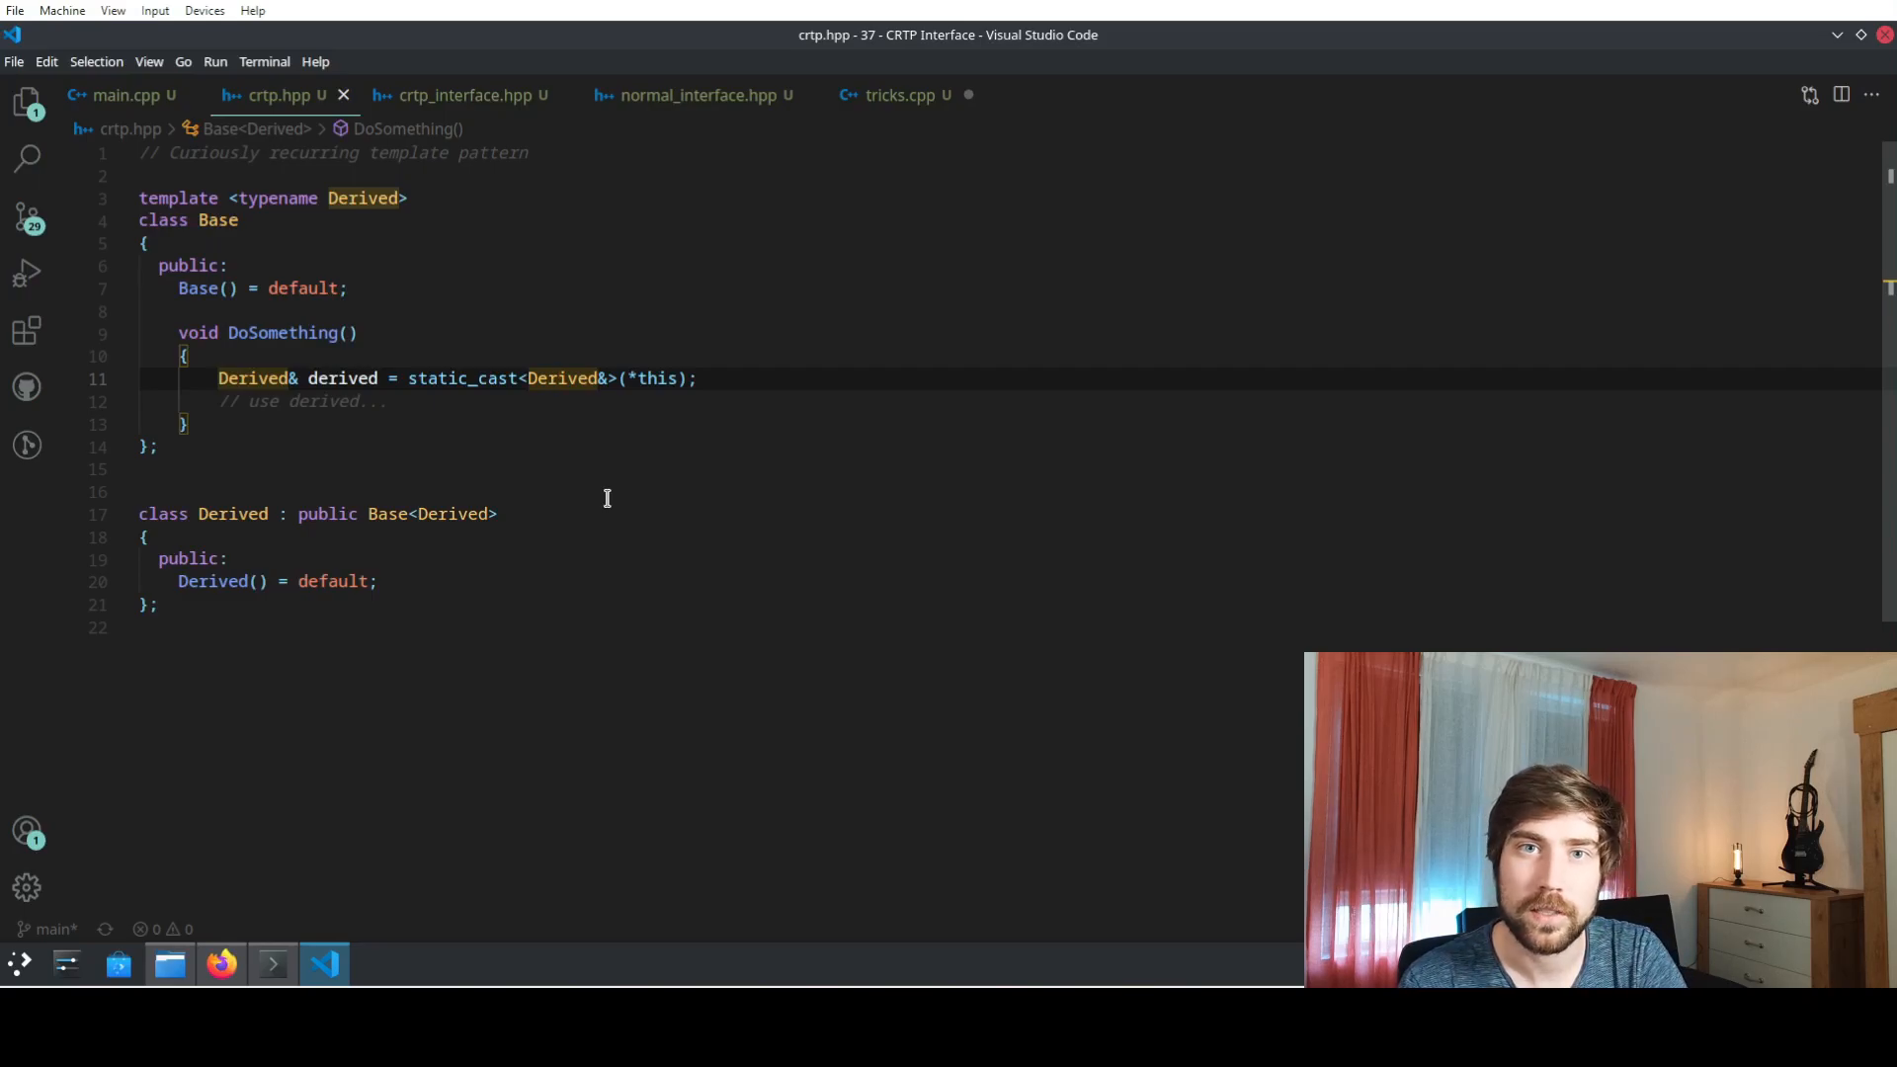
click(695, 95)
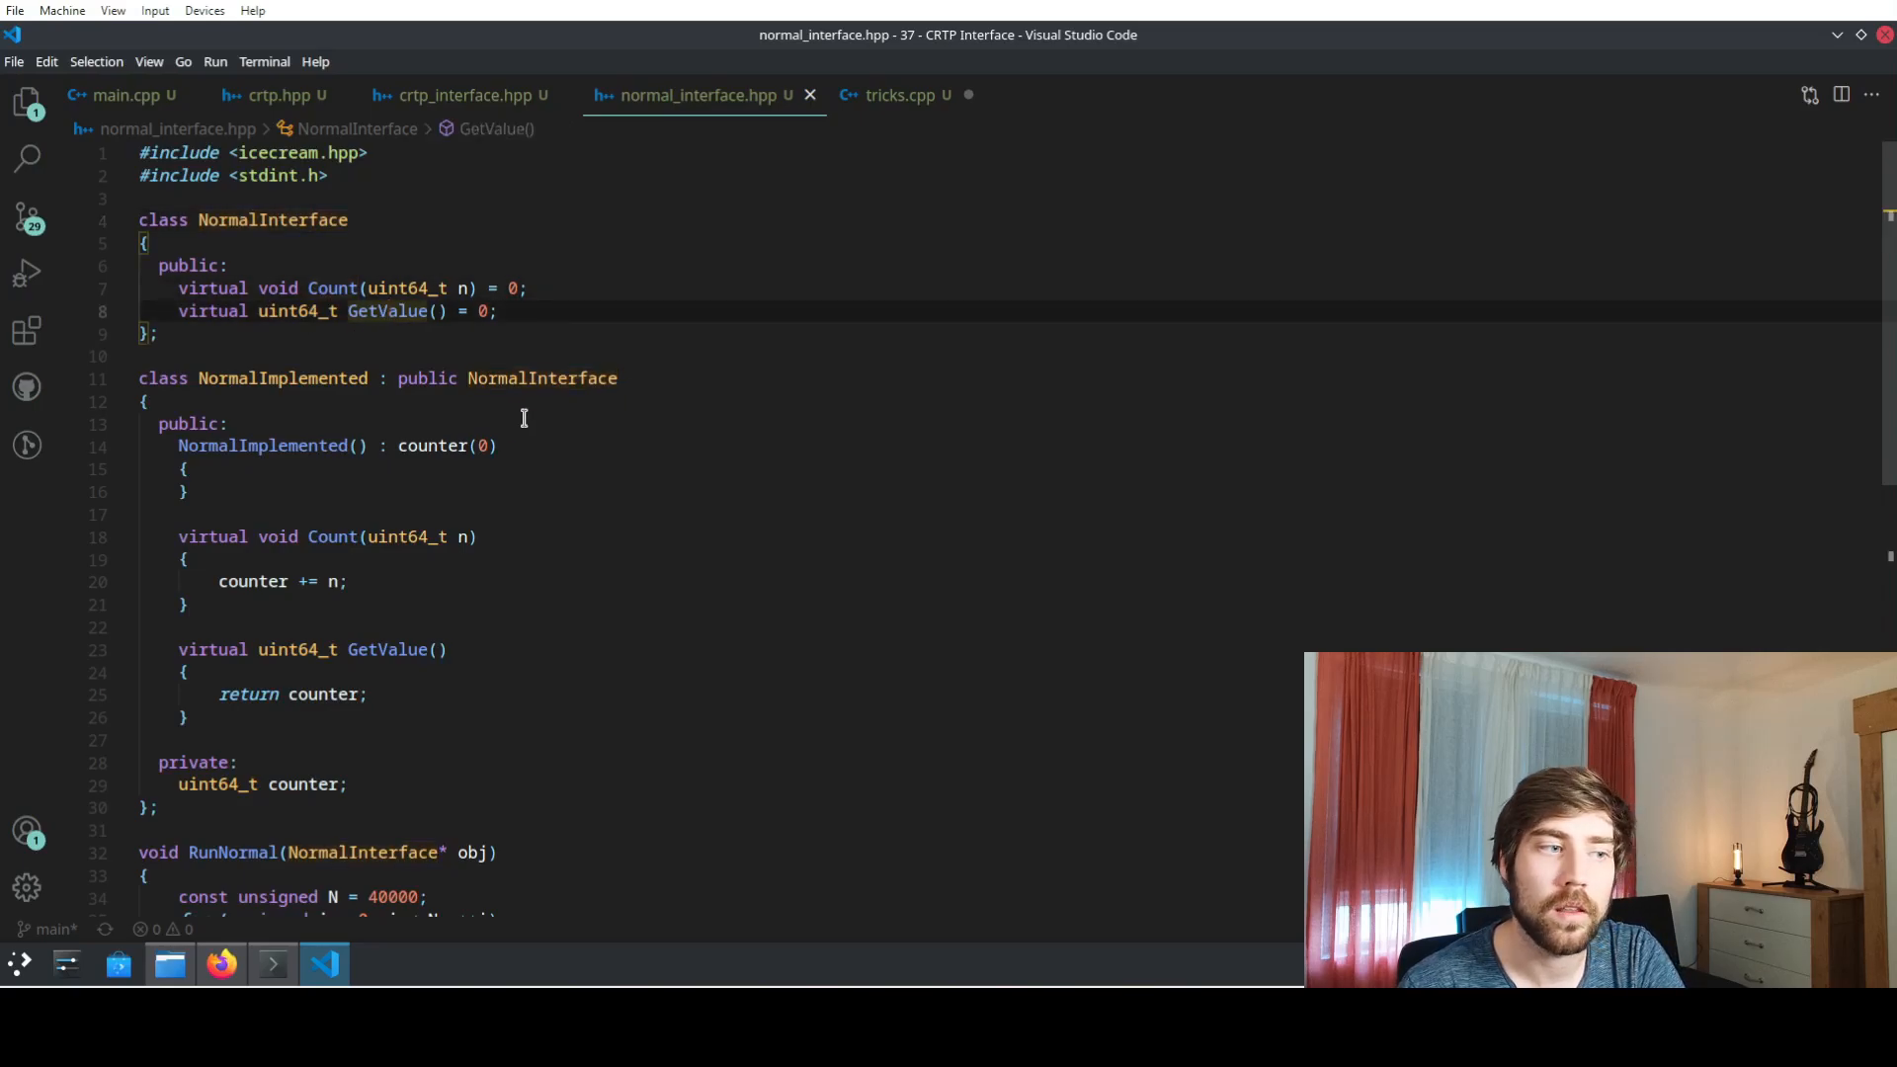
mouse_move(431, 333)
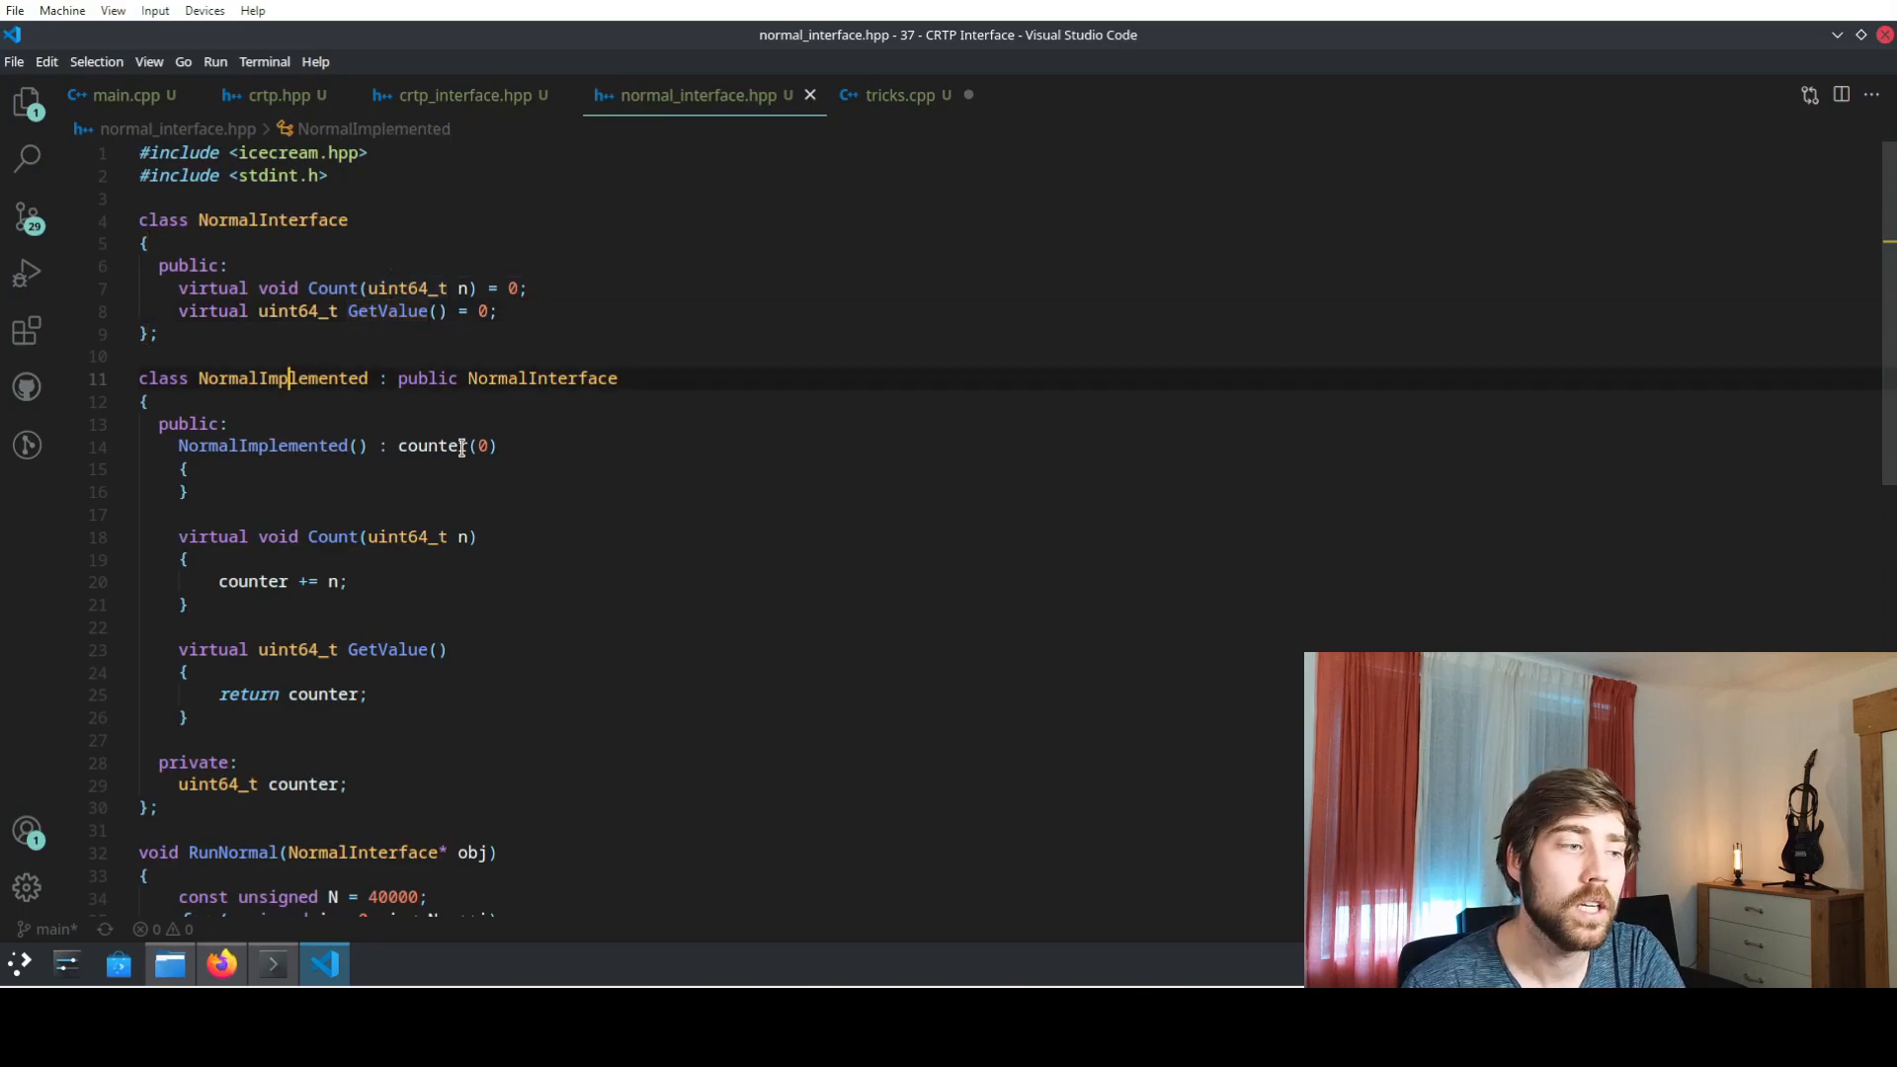
double_click(285, 377)
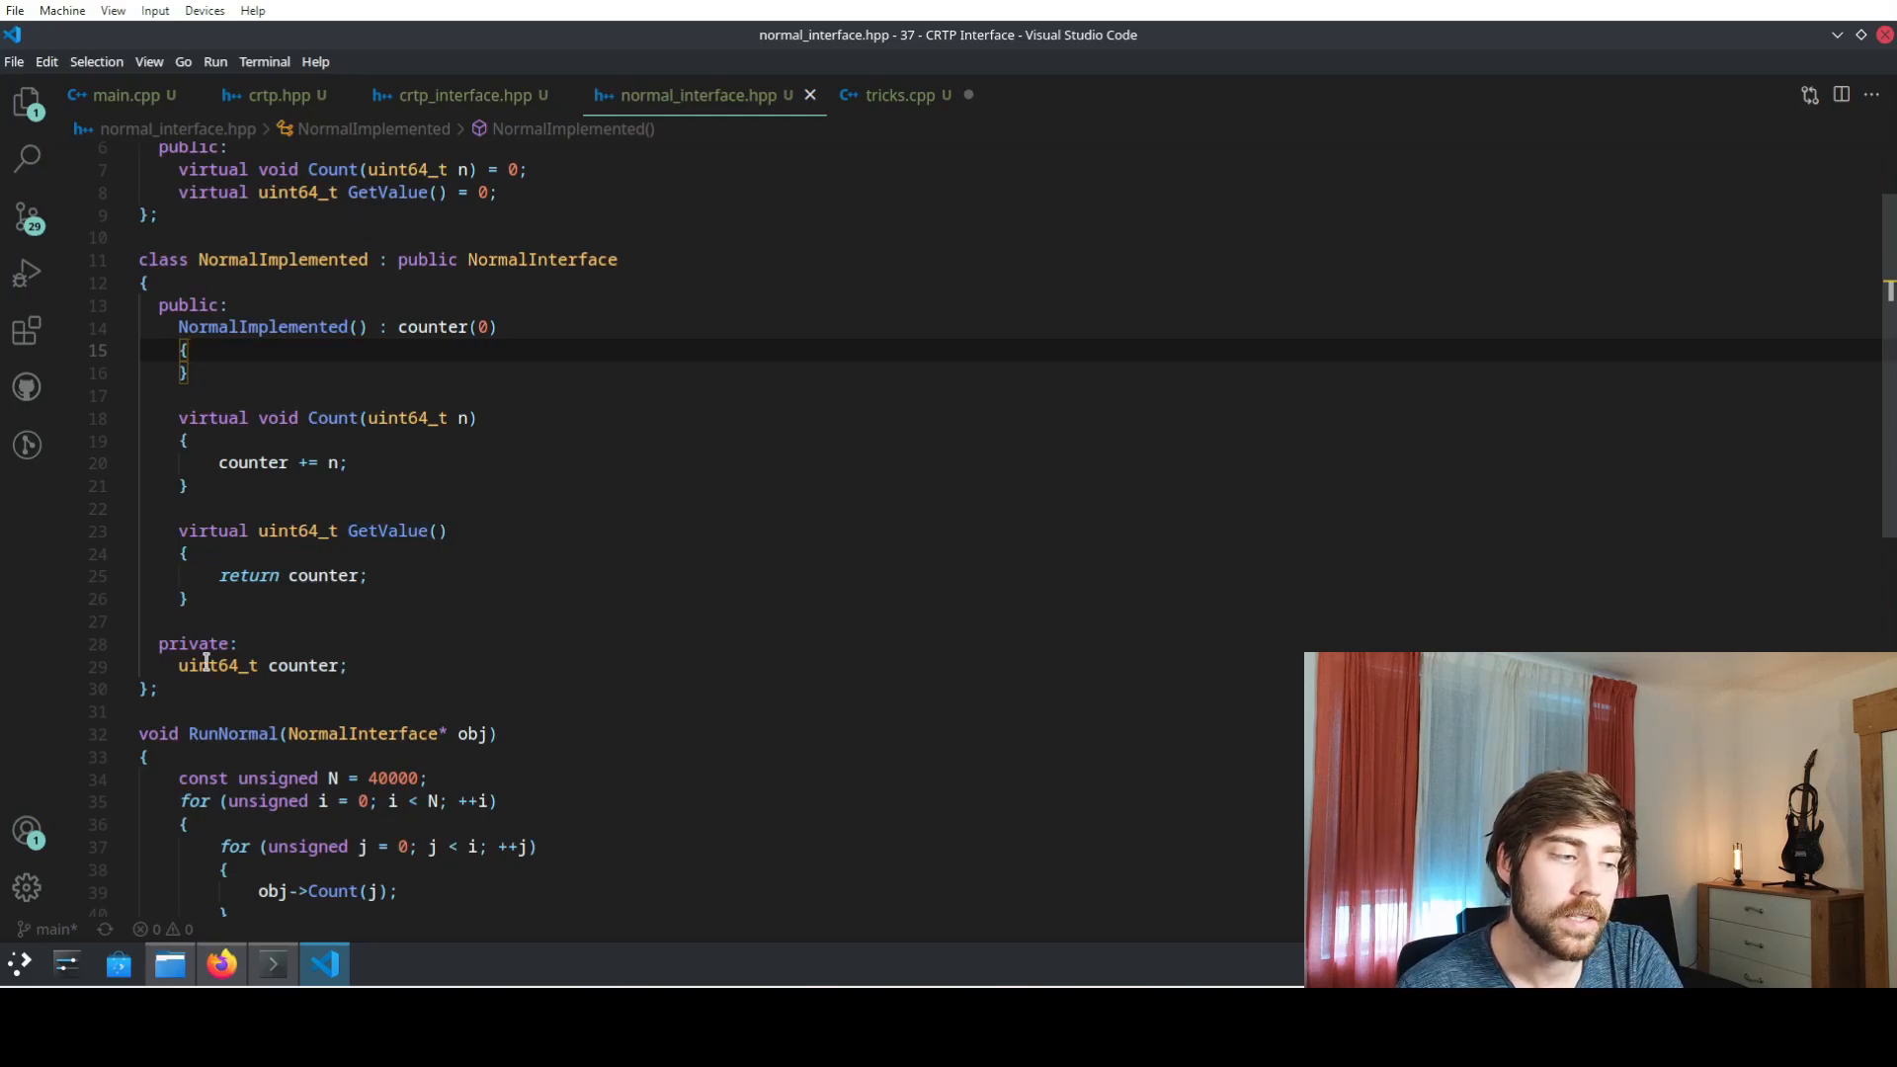
mouse_move(273, 665)
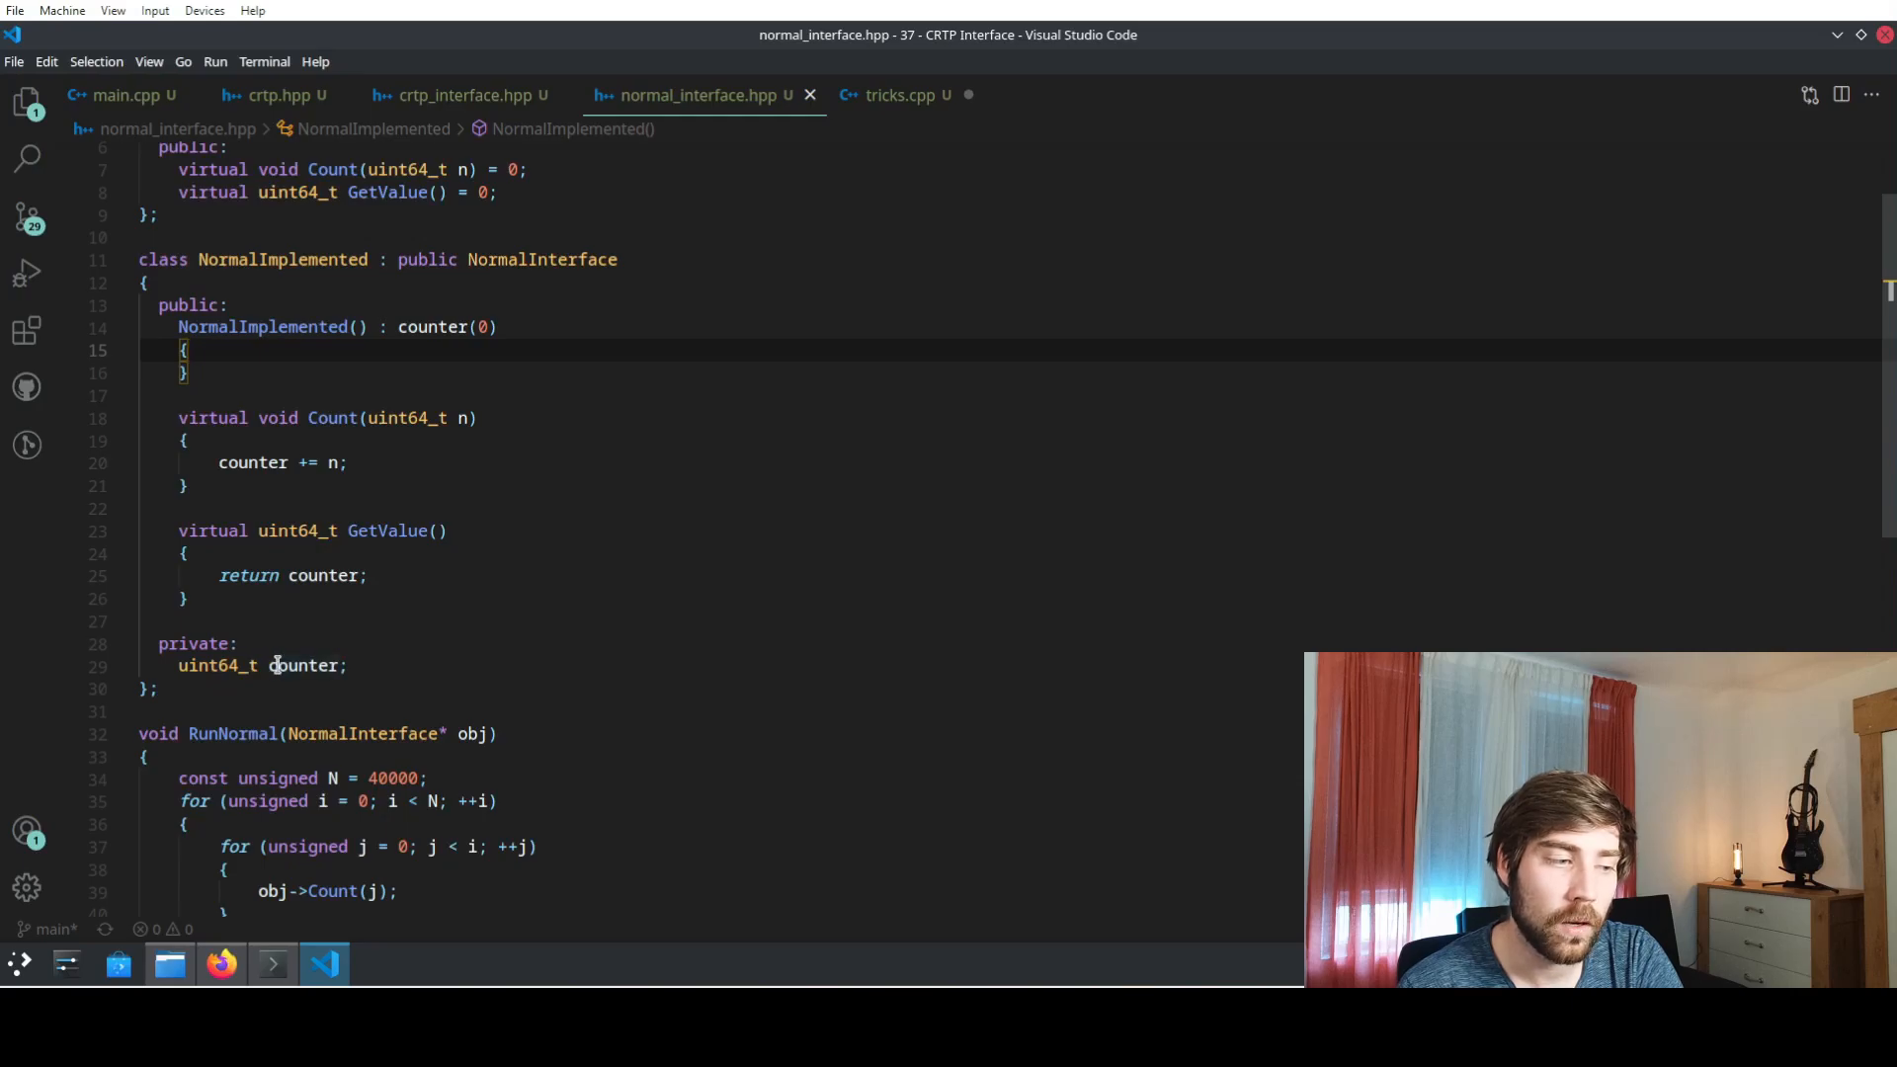
mouse_move(305, 665)
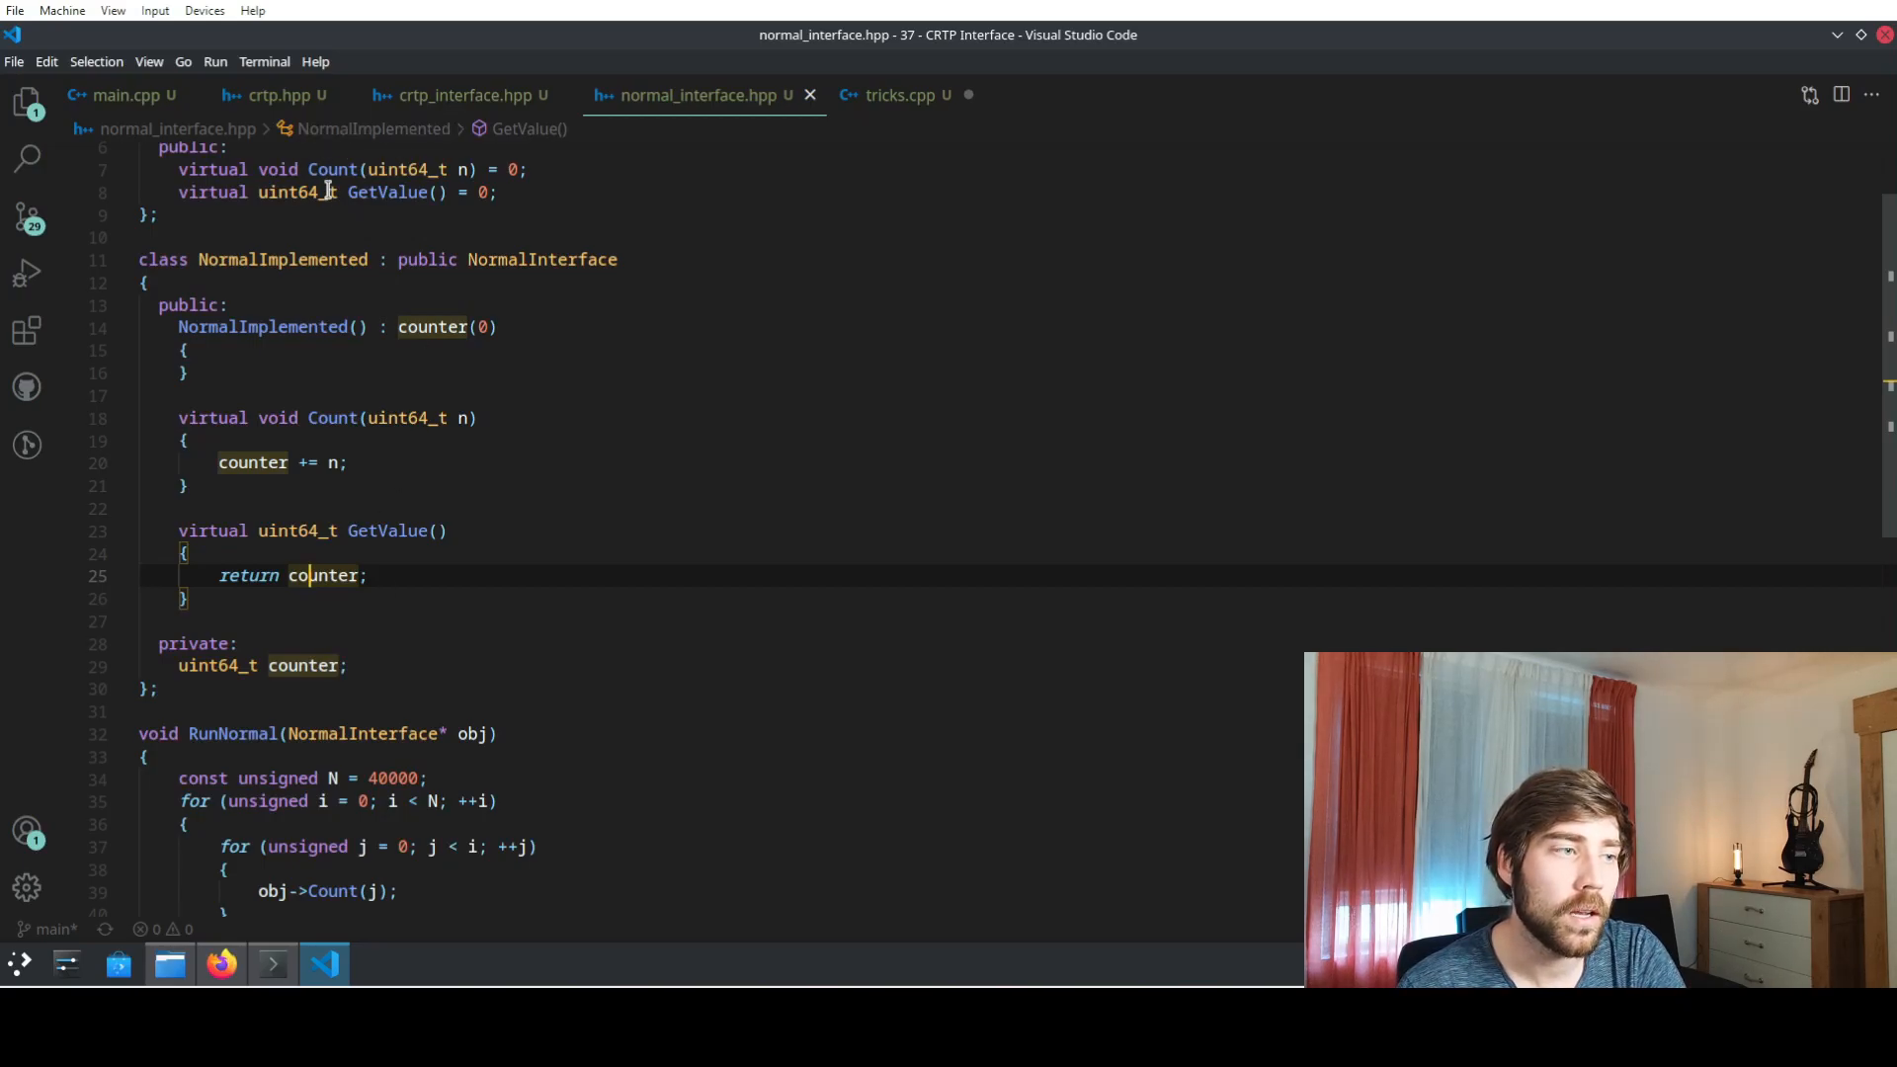
mouse_move(508, 492)
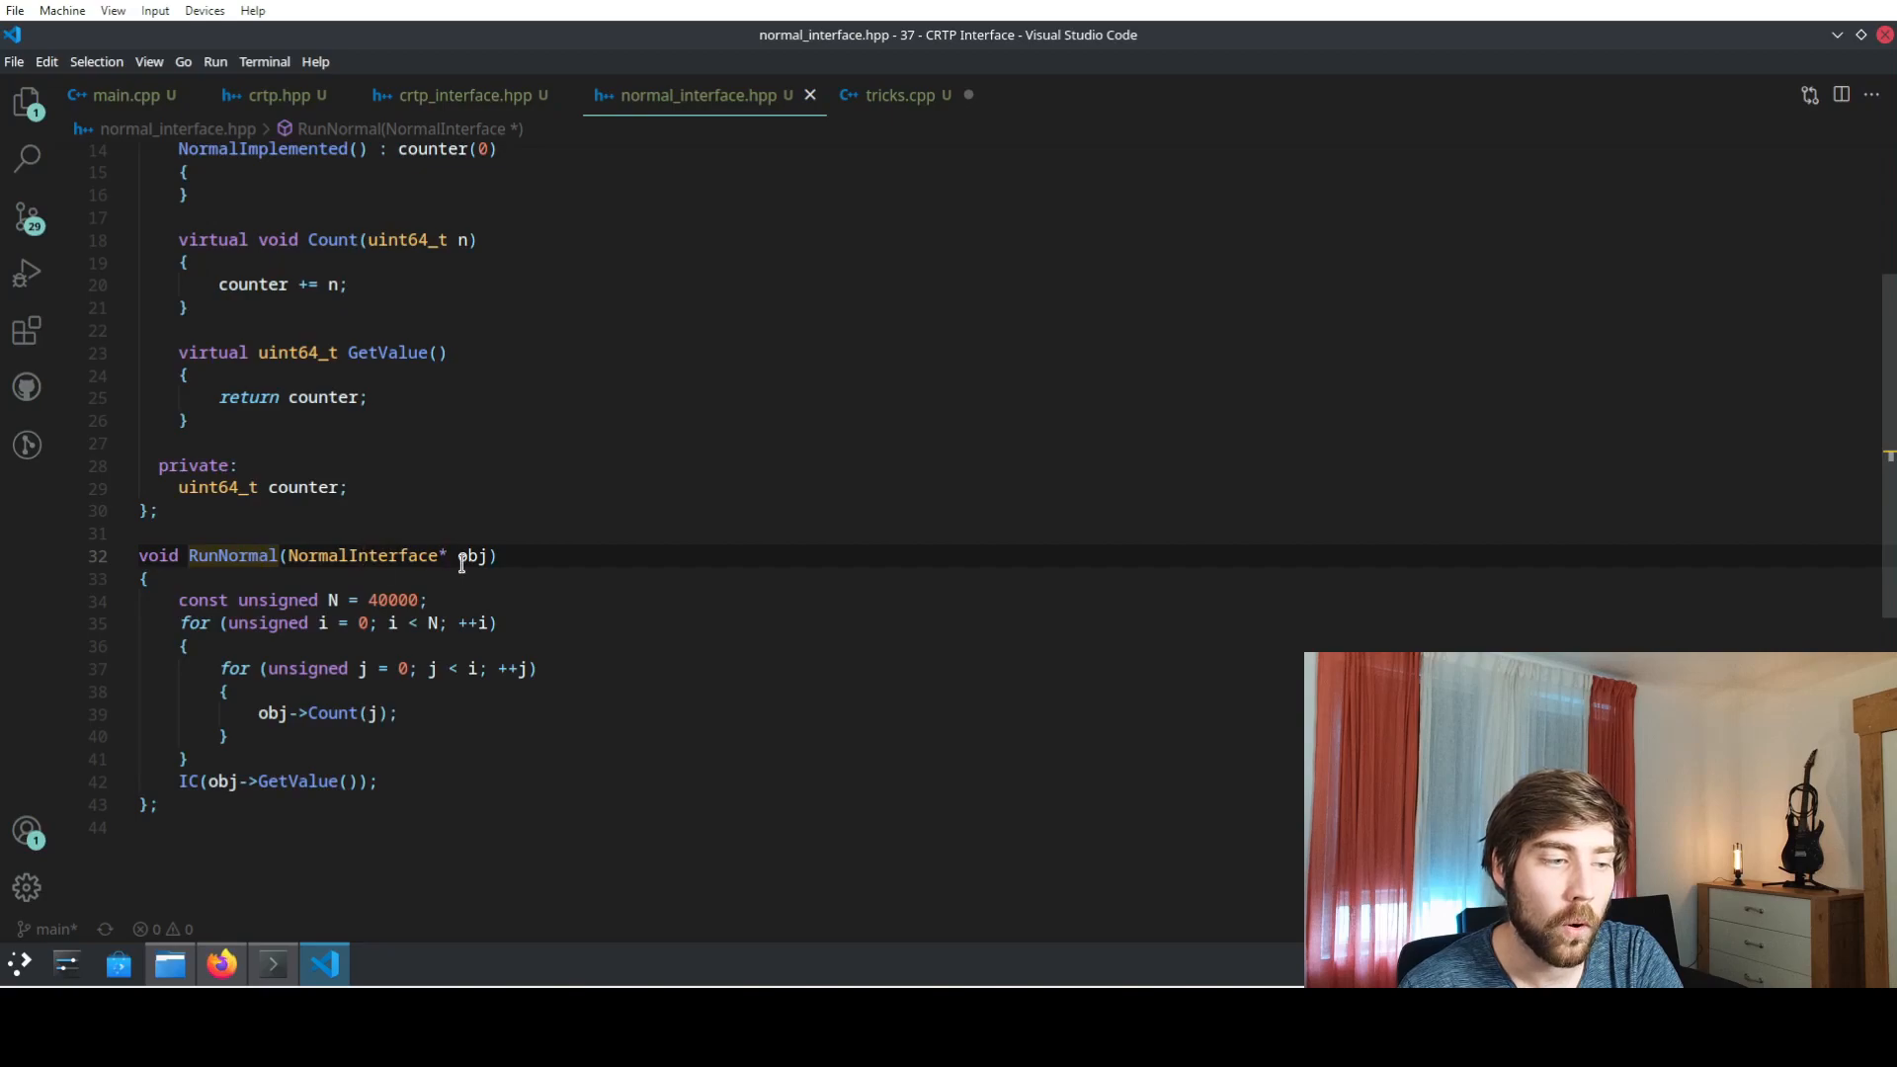
mouse_move(472, 555)
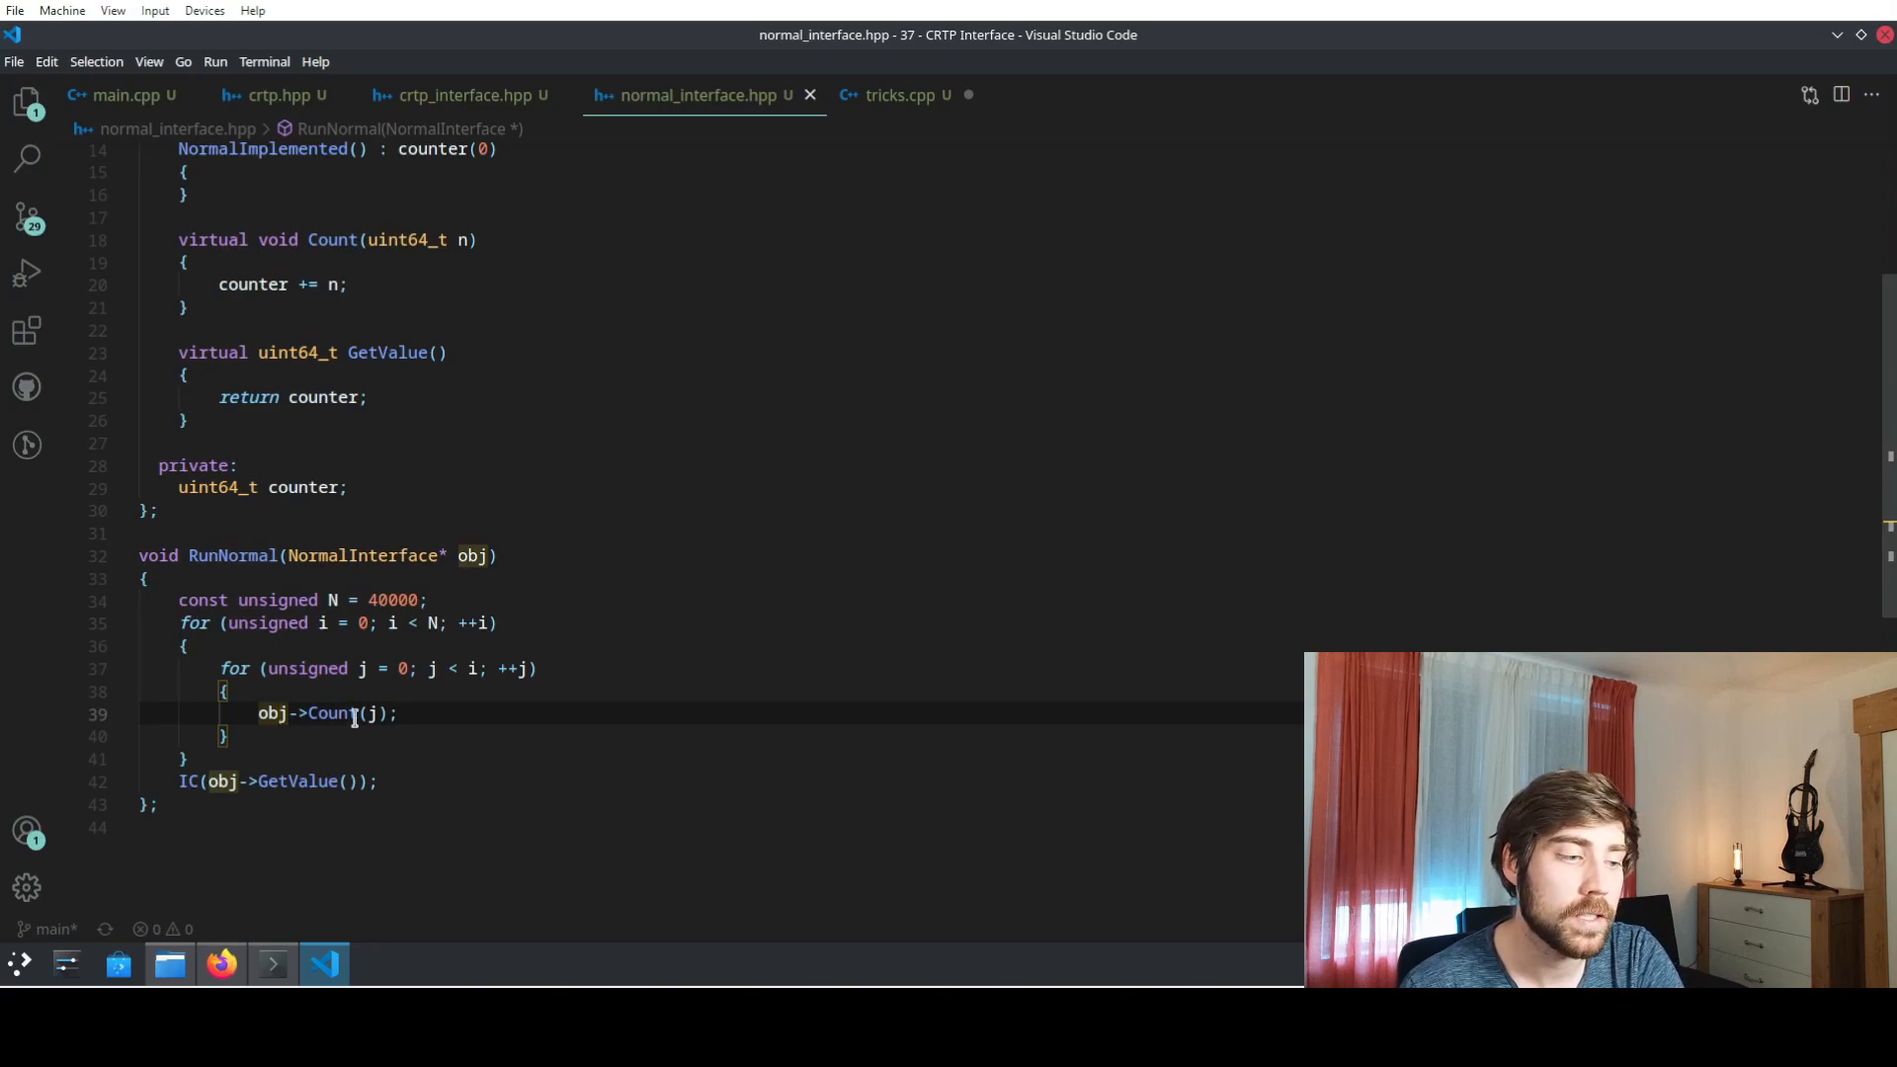
mouse_move(361, 760)
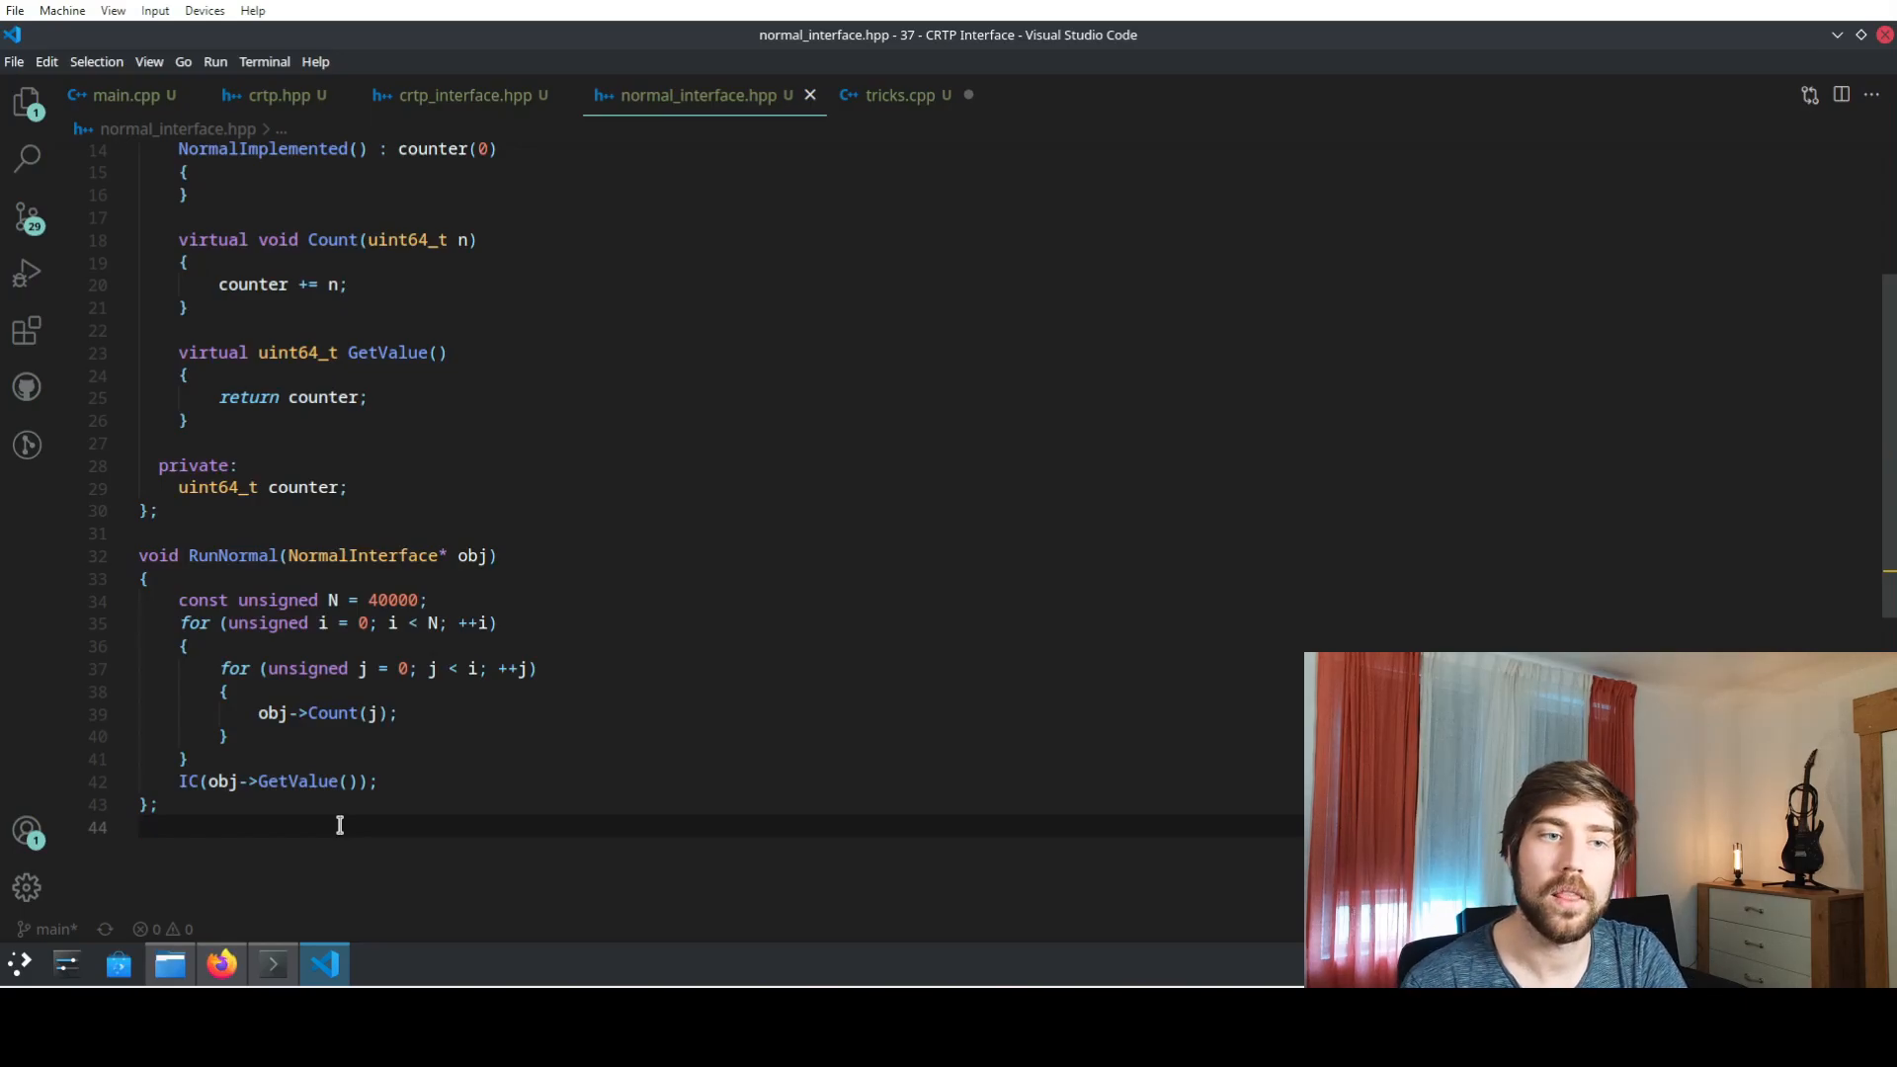
- Show crtp_interface.hpp with CRTPInterface<CRTPImplemented> and CRTPImplemented's Count and GetValue
click(460, 96)
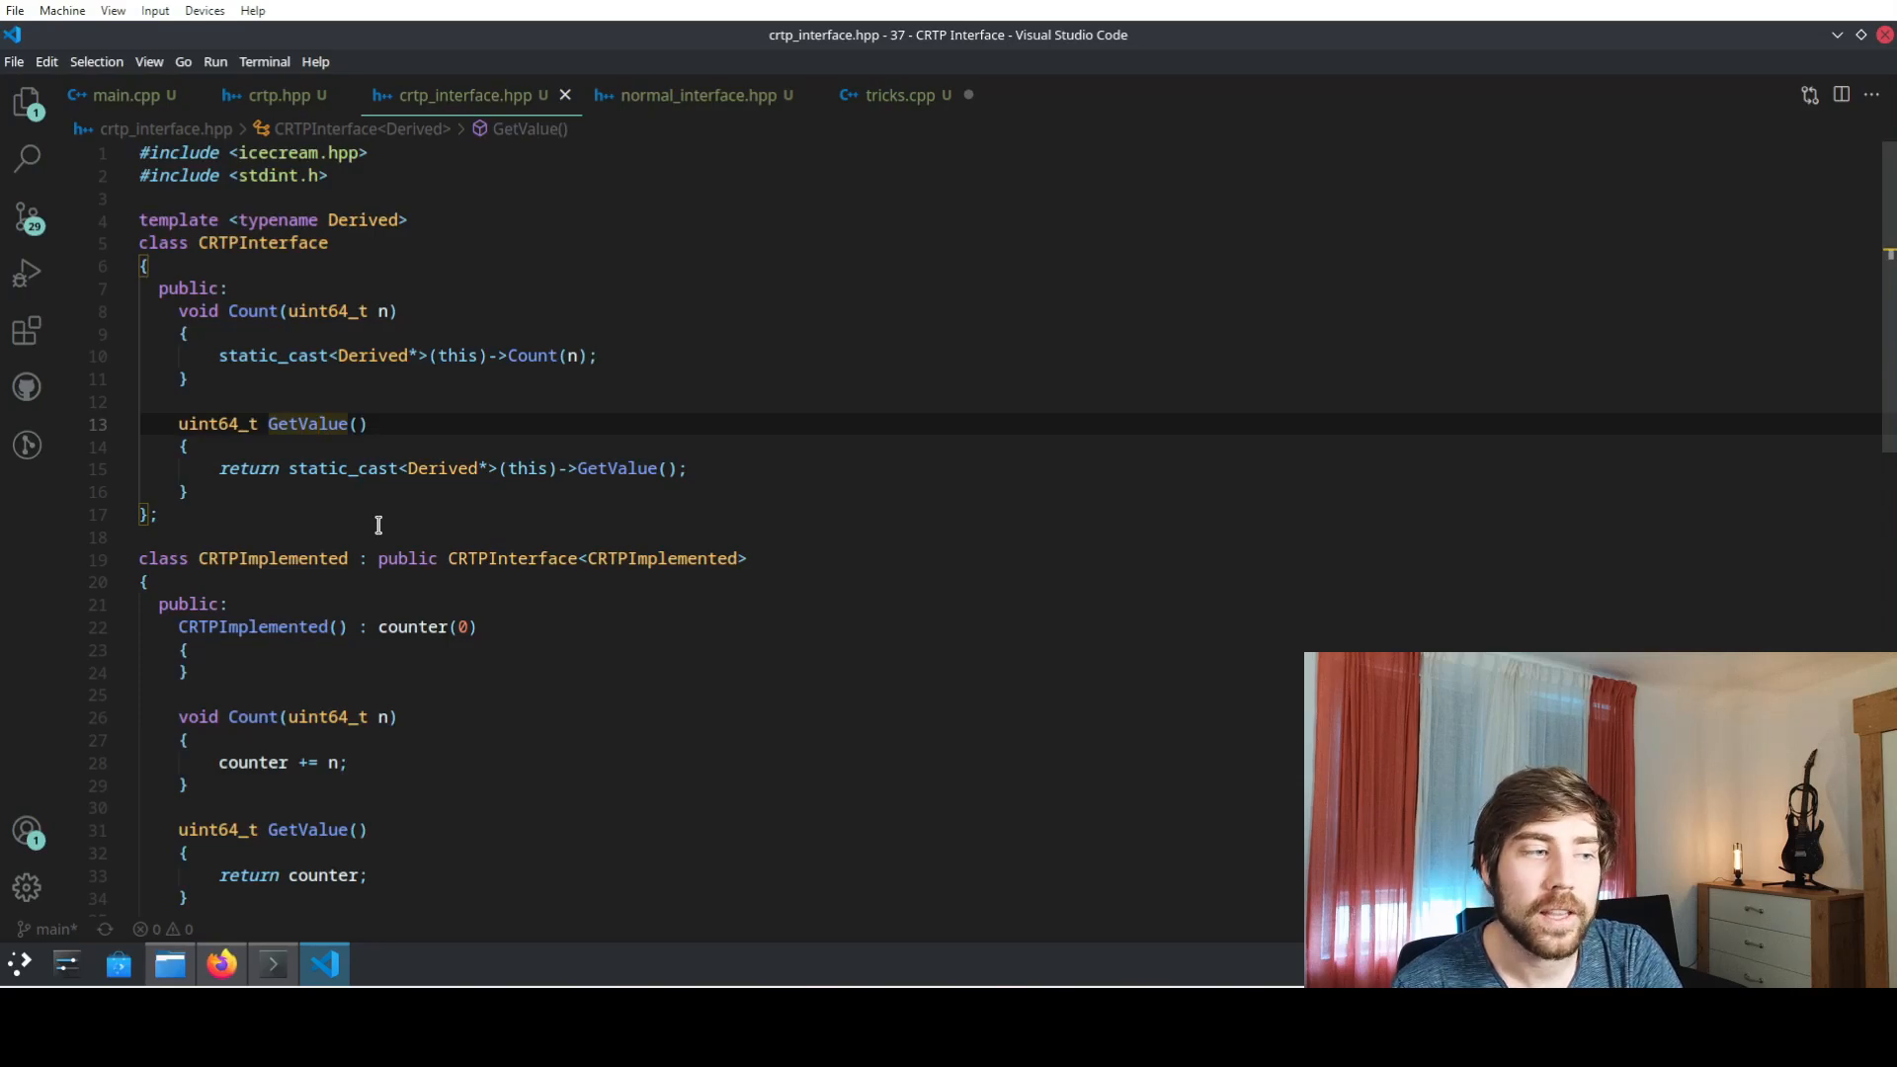
mouse_move(149, 309)
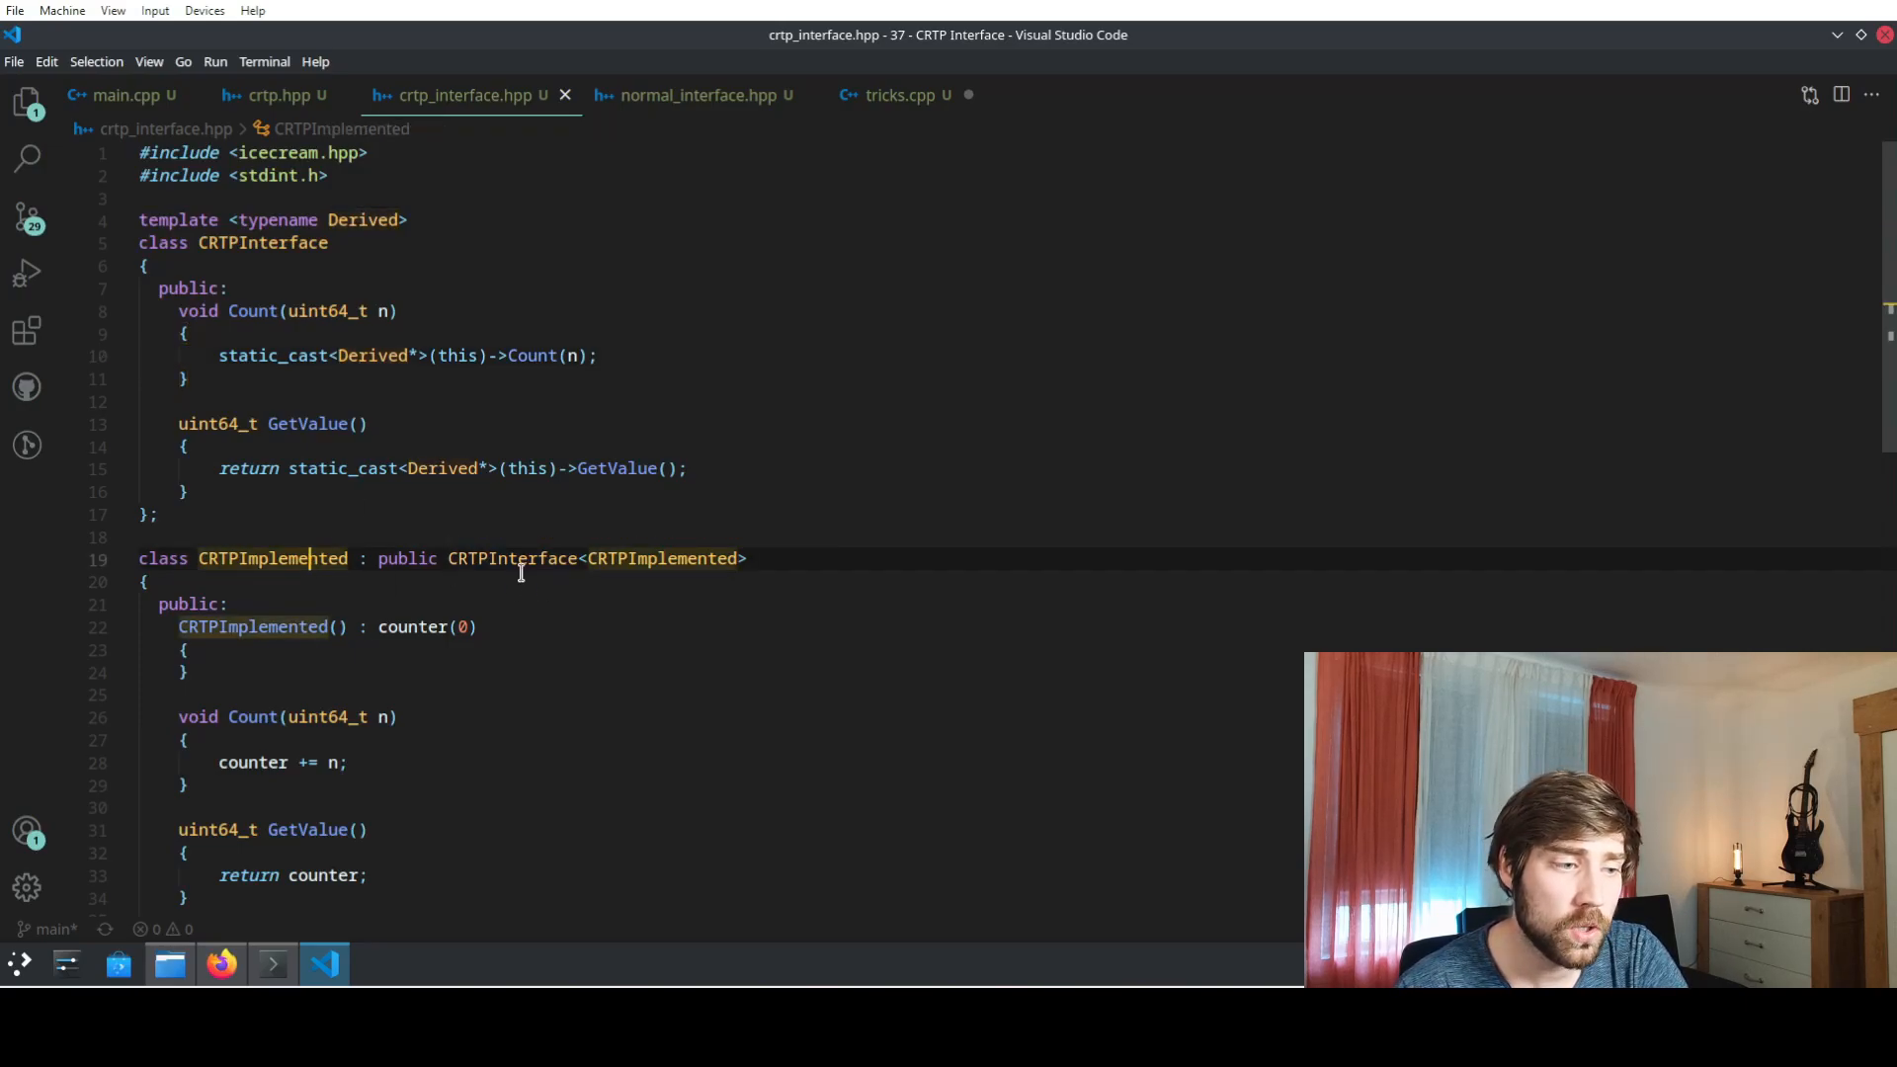
scroll(down, 3)
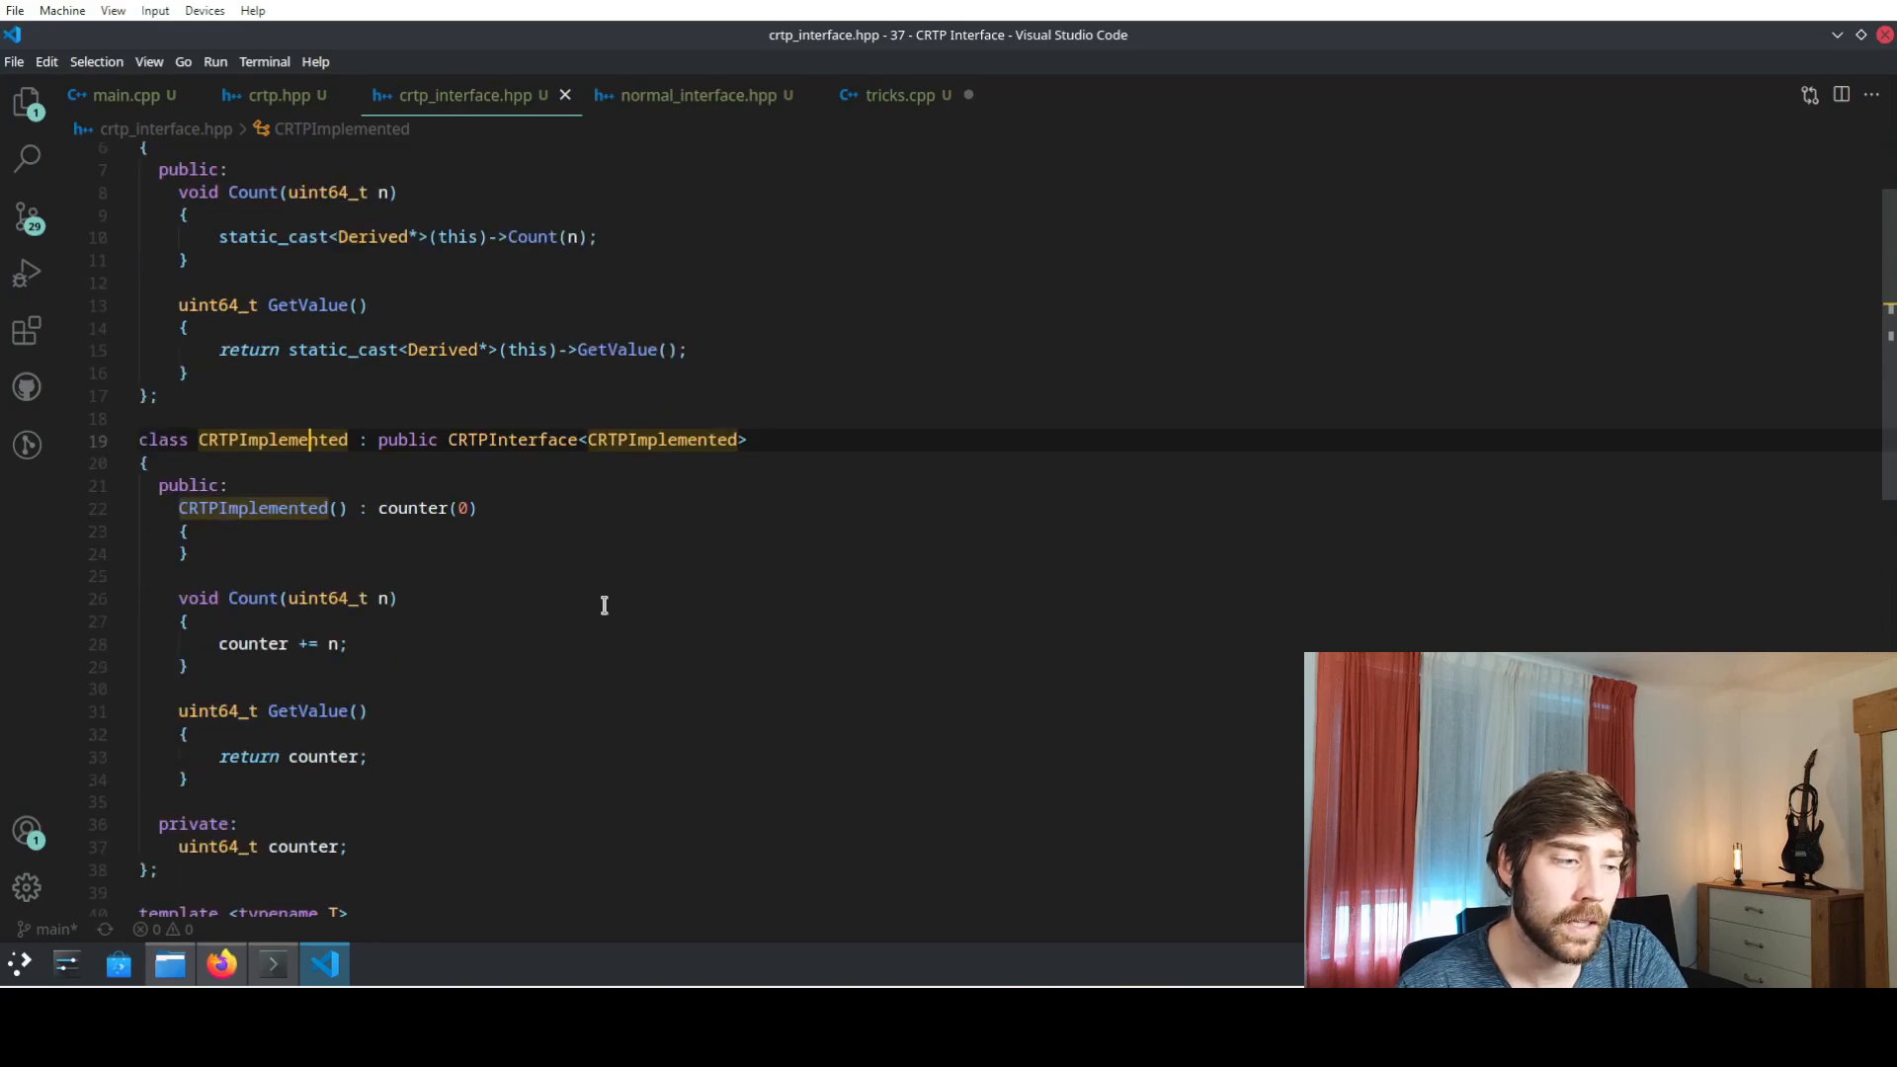
scroll(down, 3)
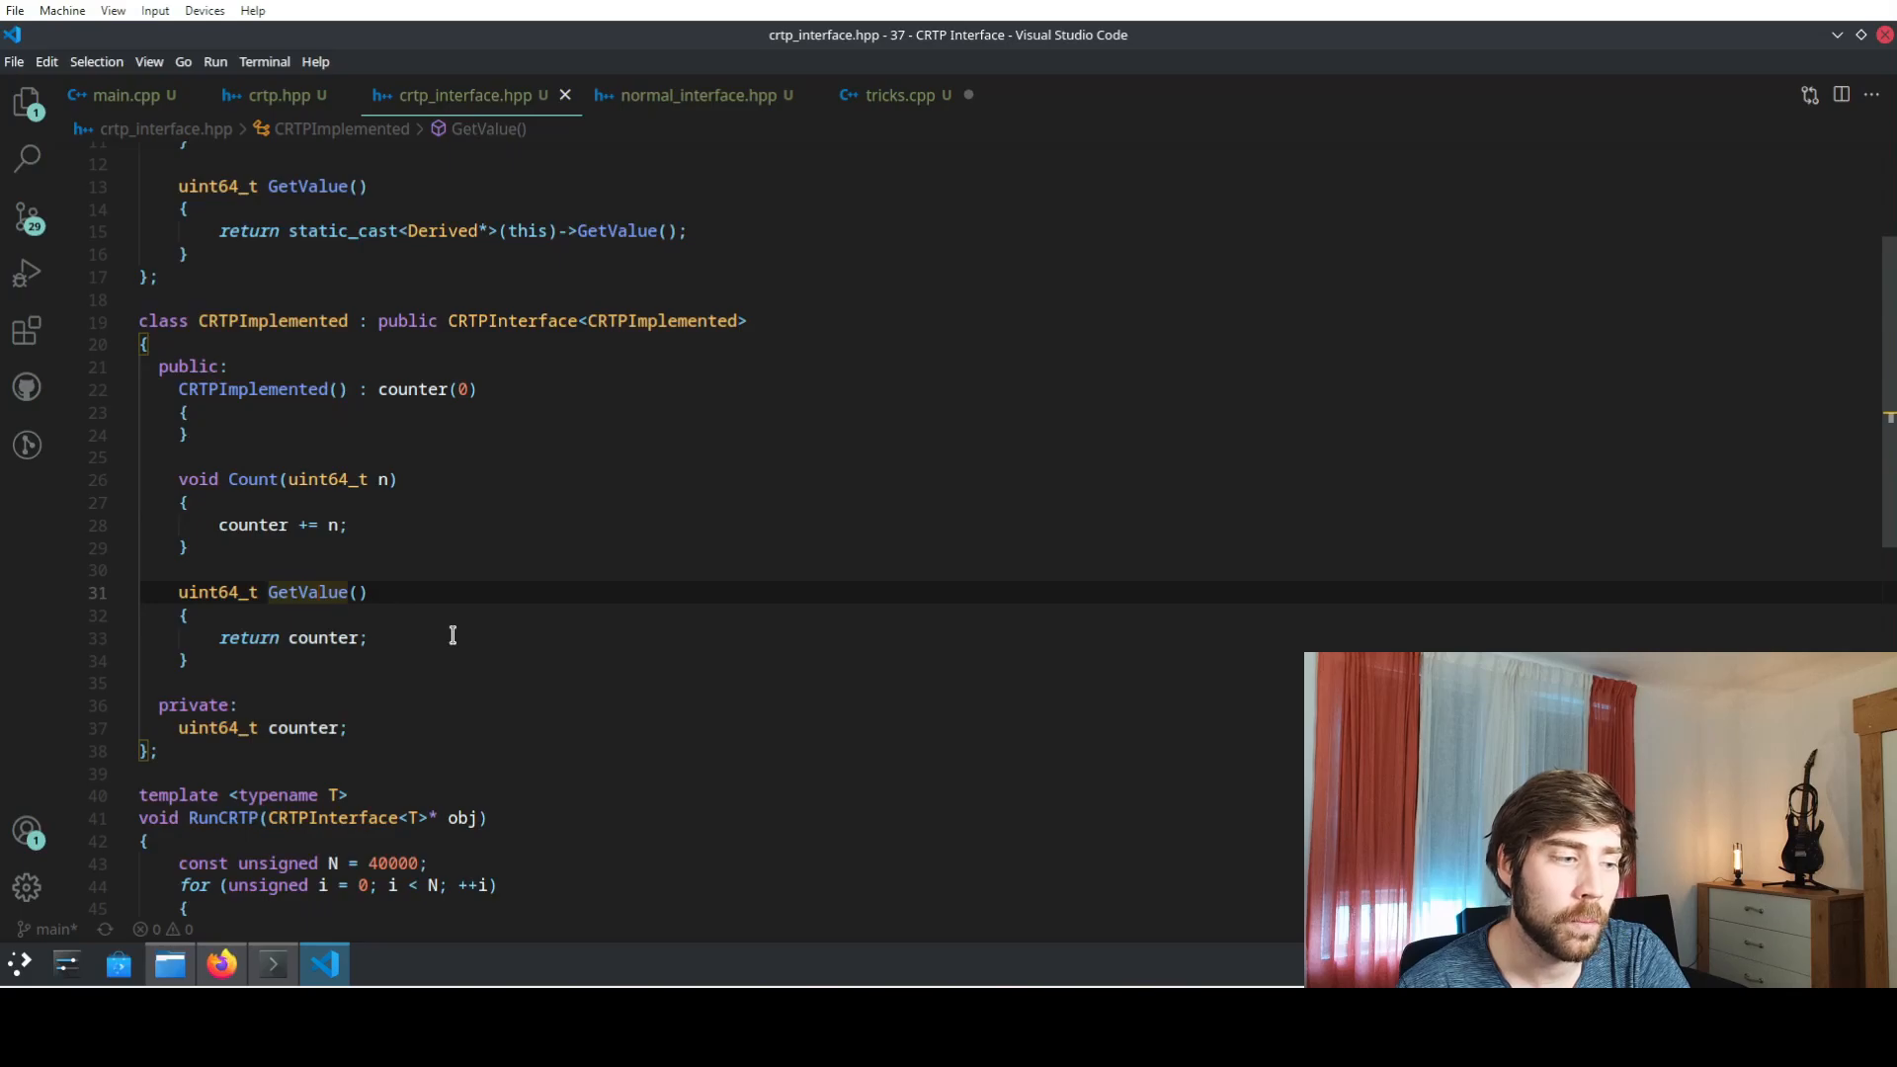
click(304, 727)
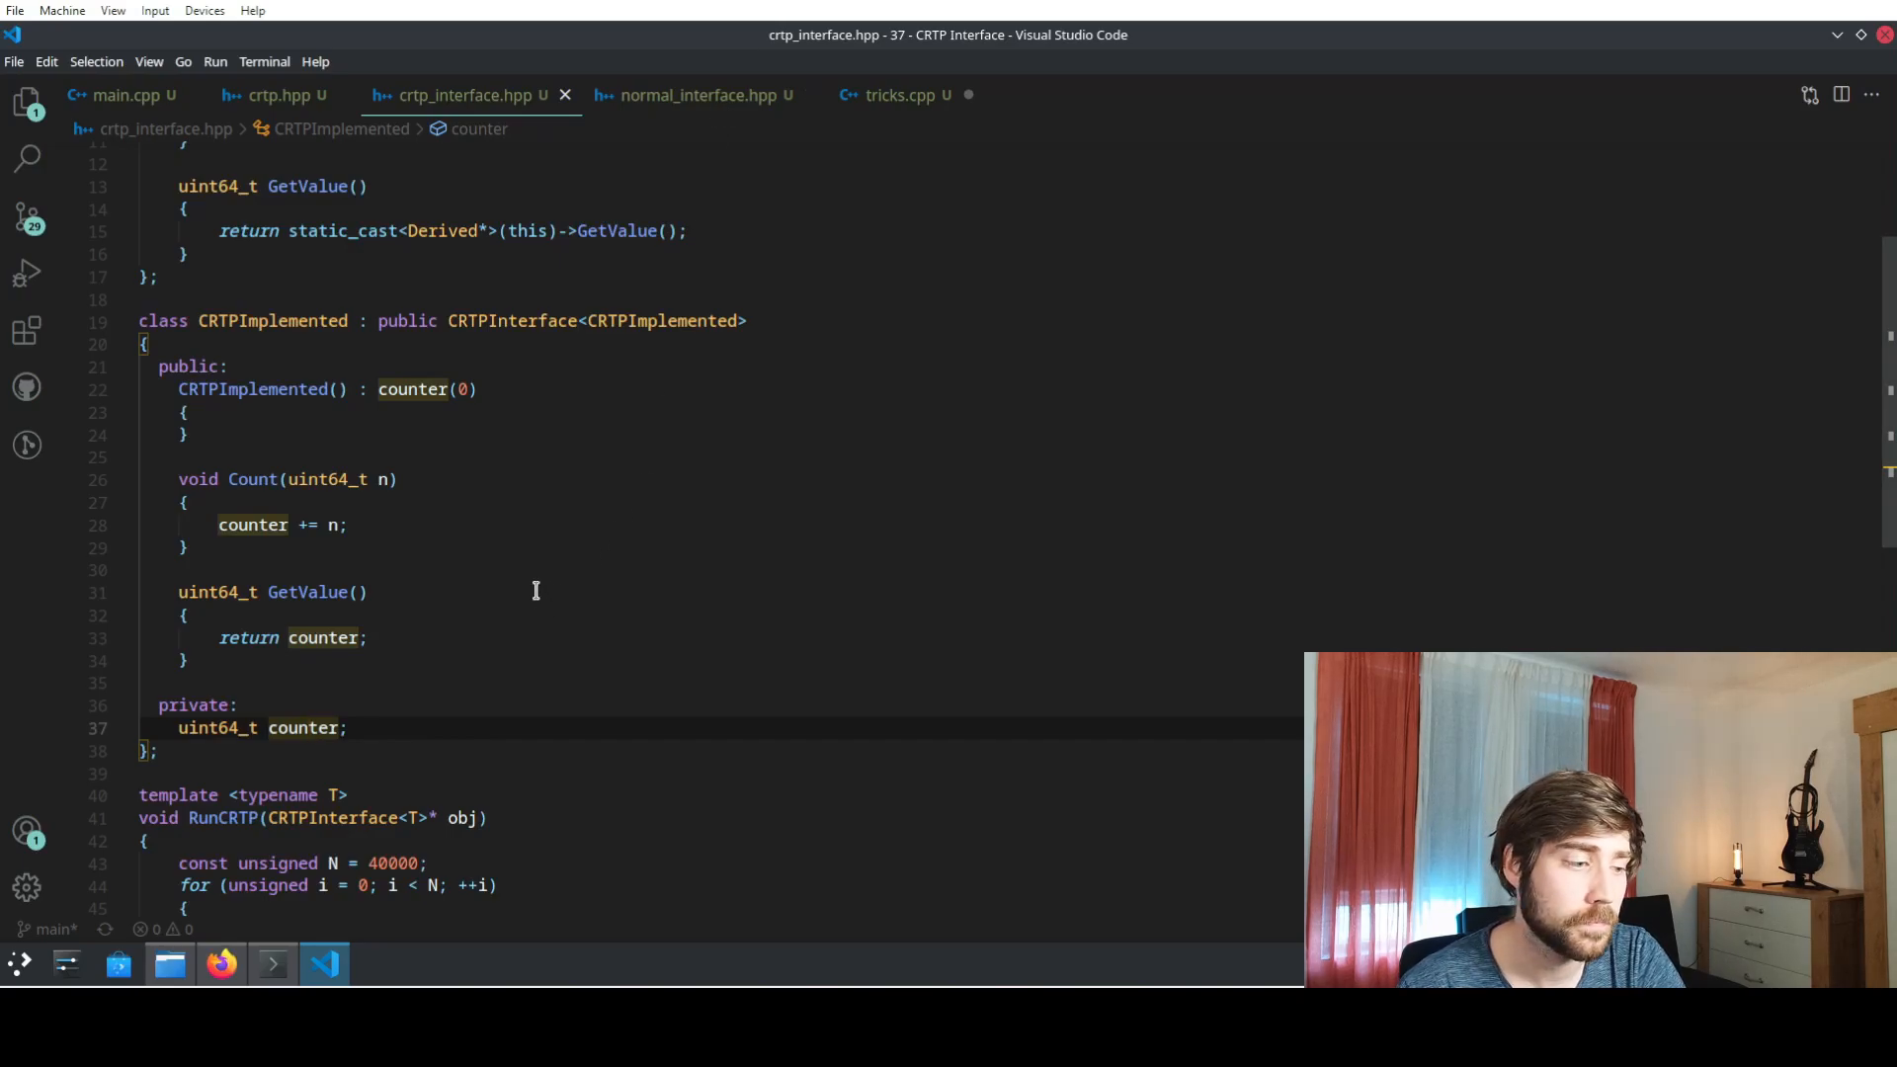
scroll(down, 3)
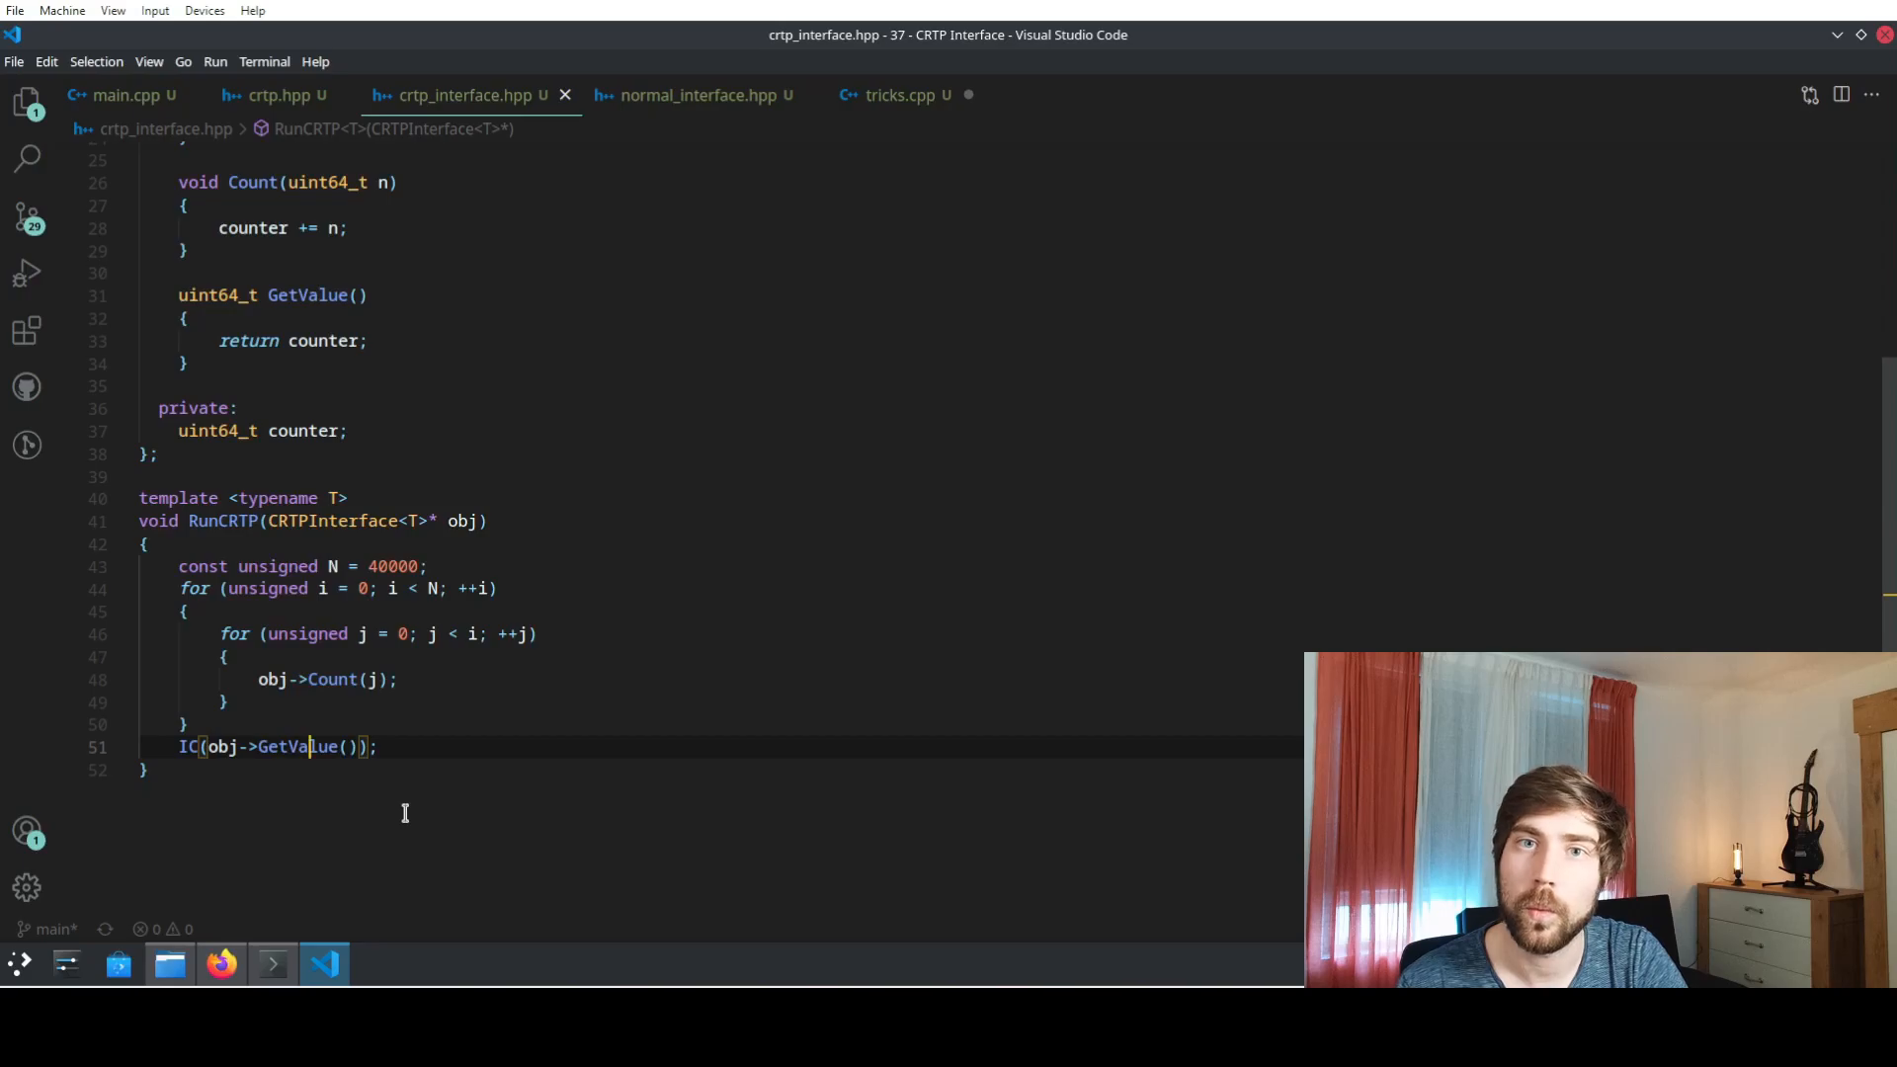
- Show main.cpp and clear the highlights on the Benchmark name
click(117, 96)
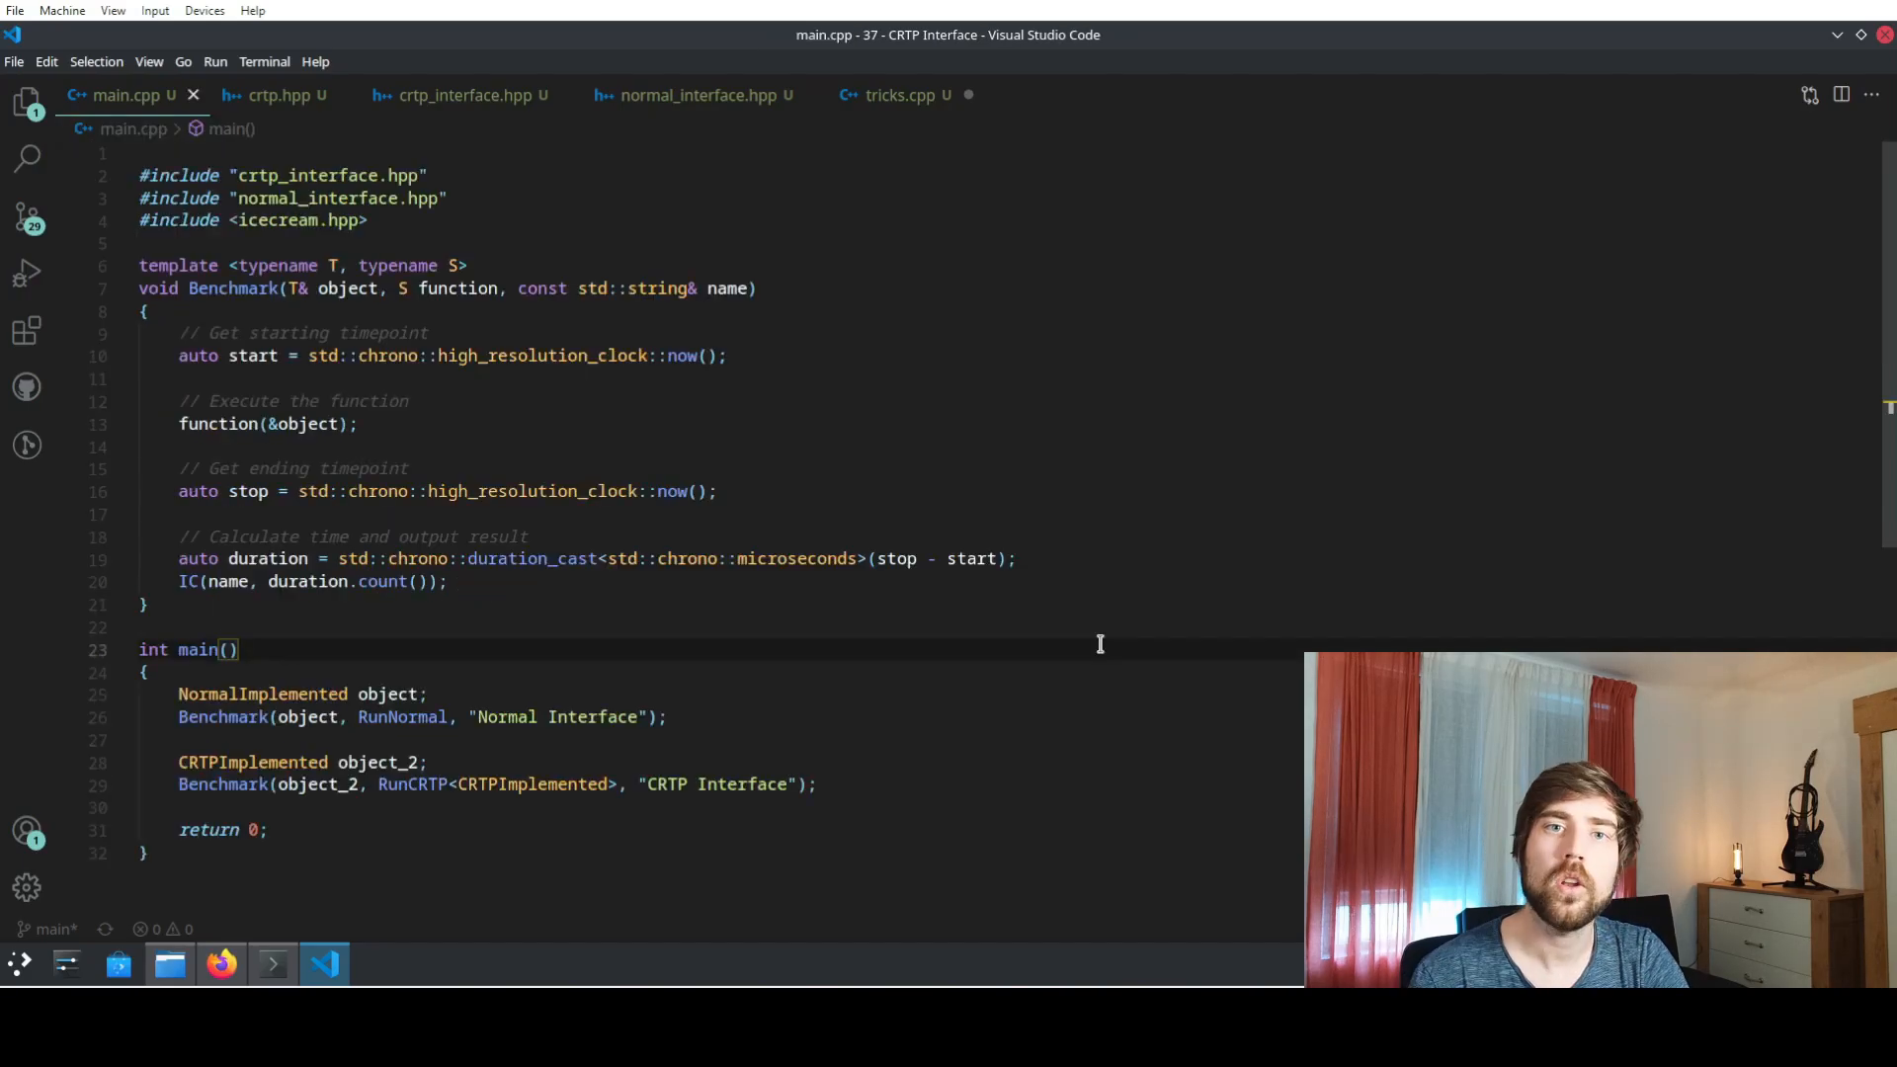
mouse_move(751, 578)
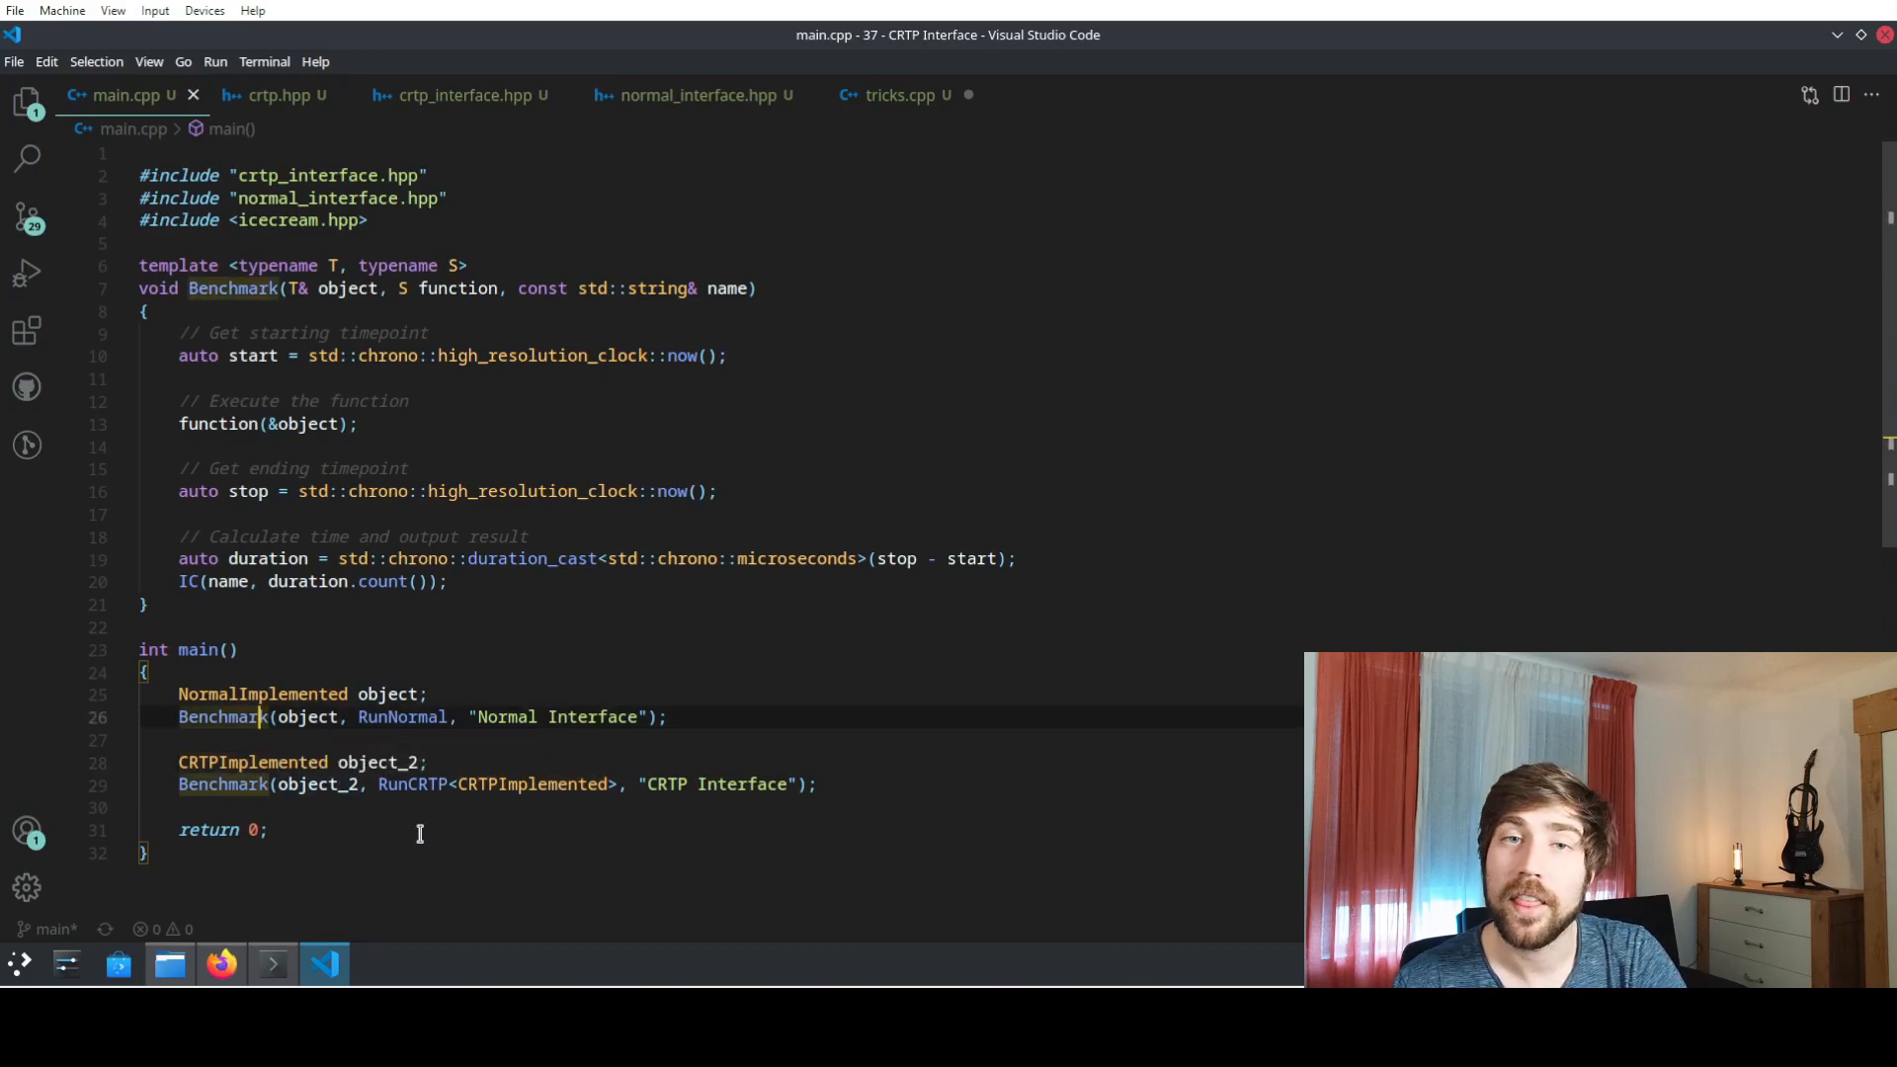
mouse_move(217, 424)
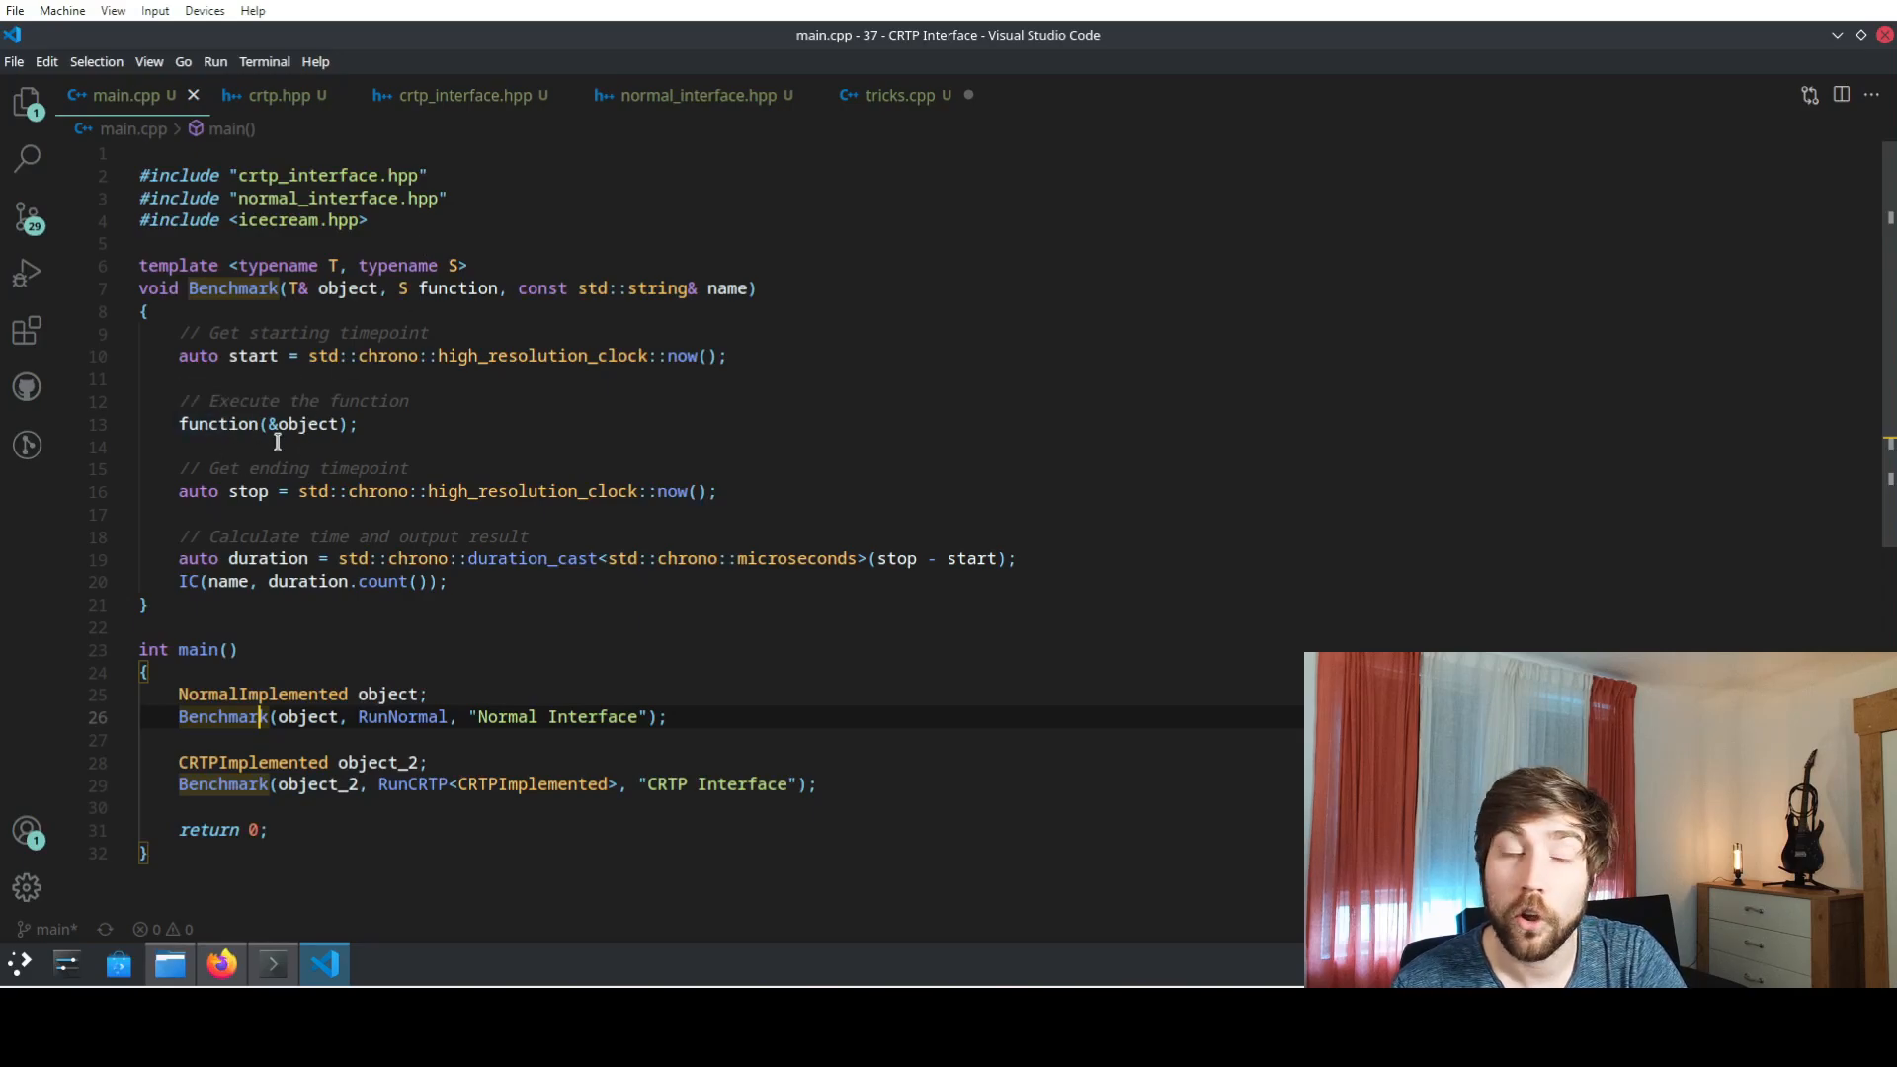
mouse_move(550, 496)
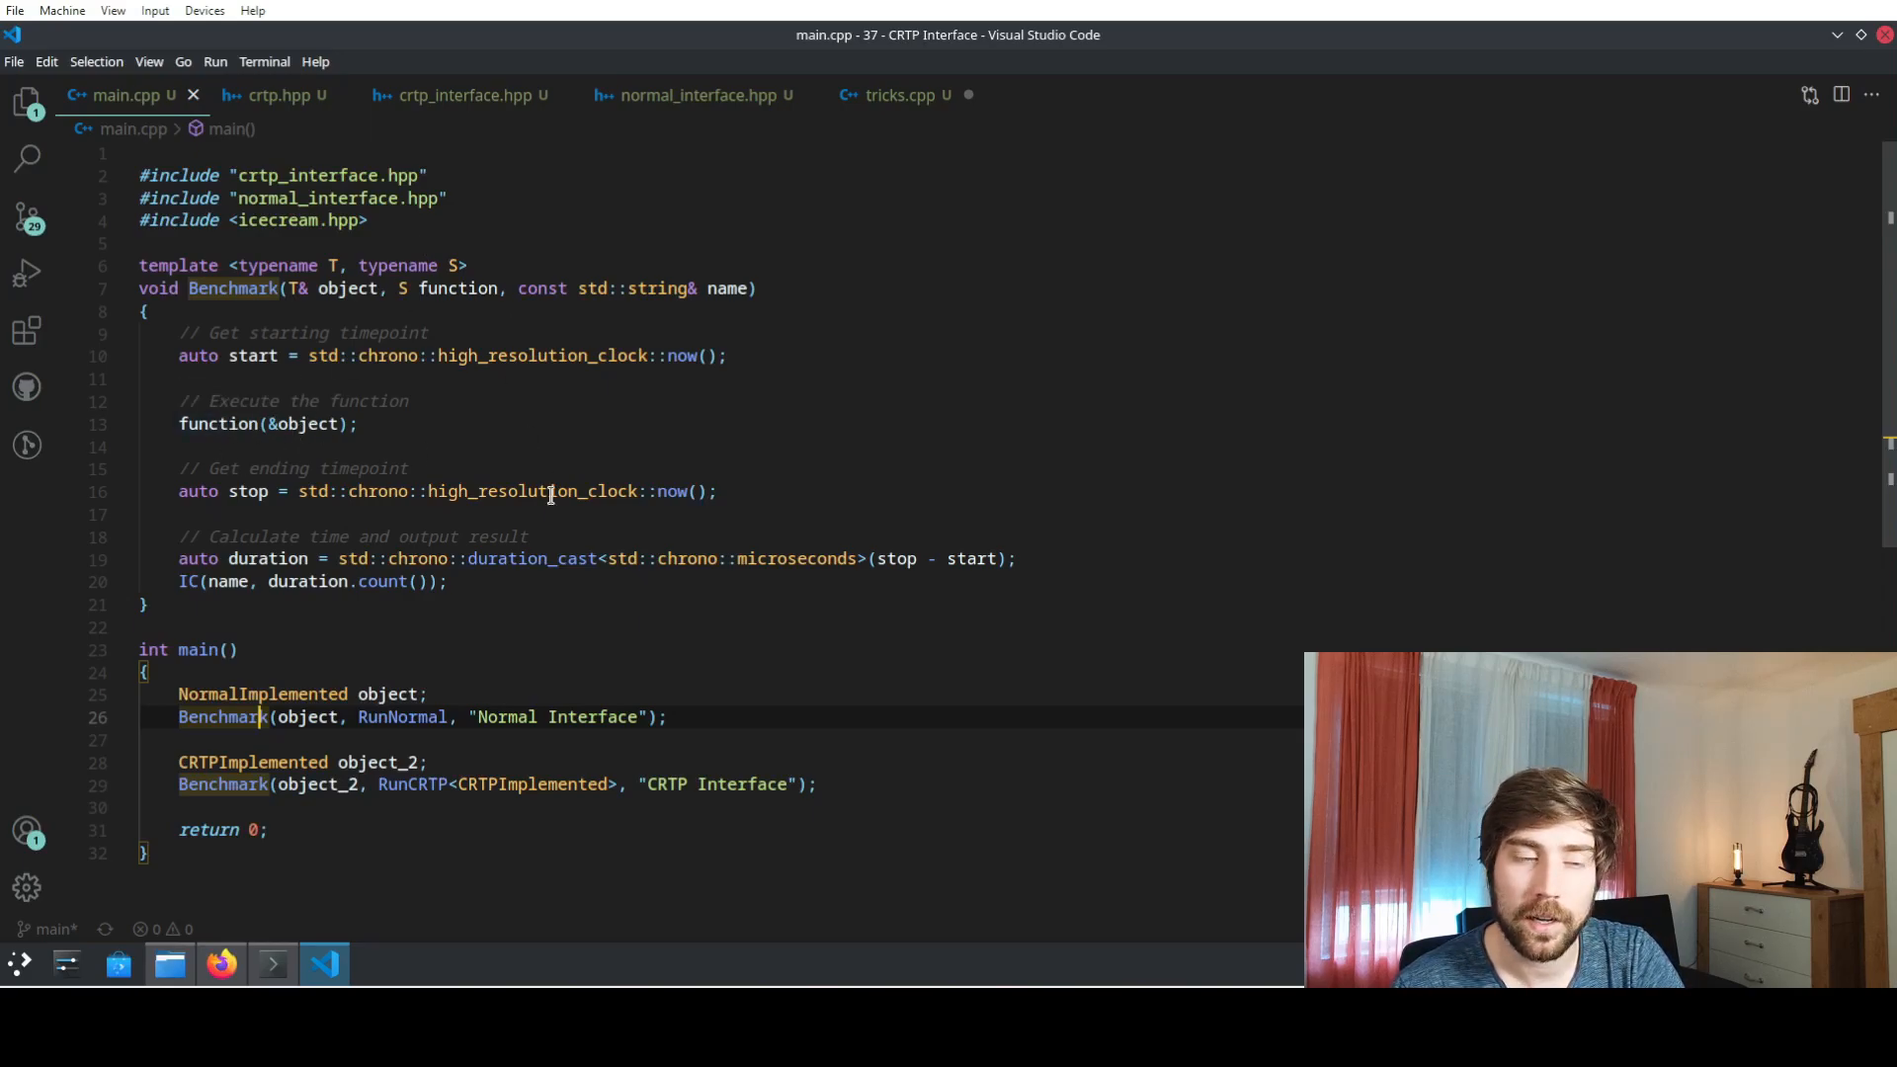
click(639, 627)
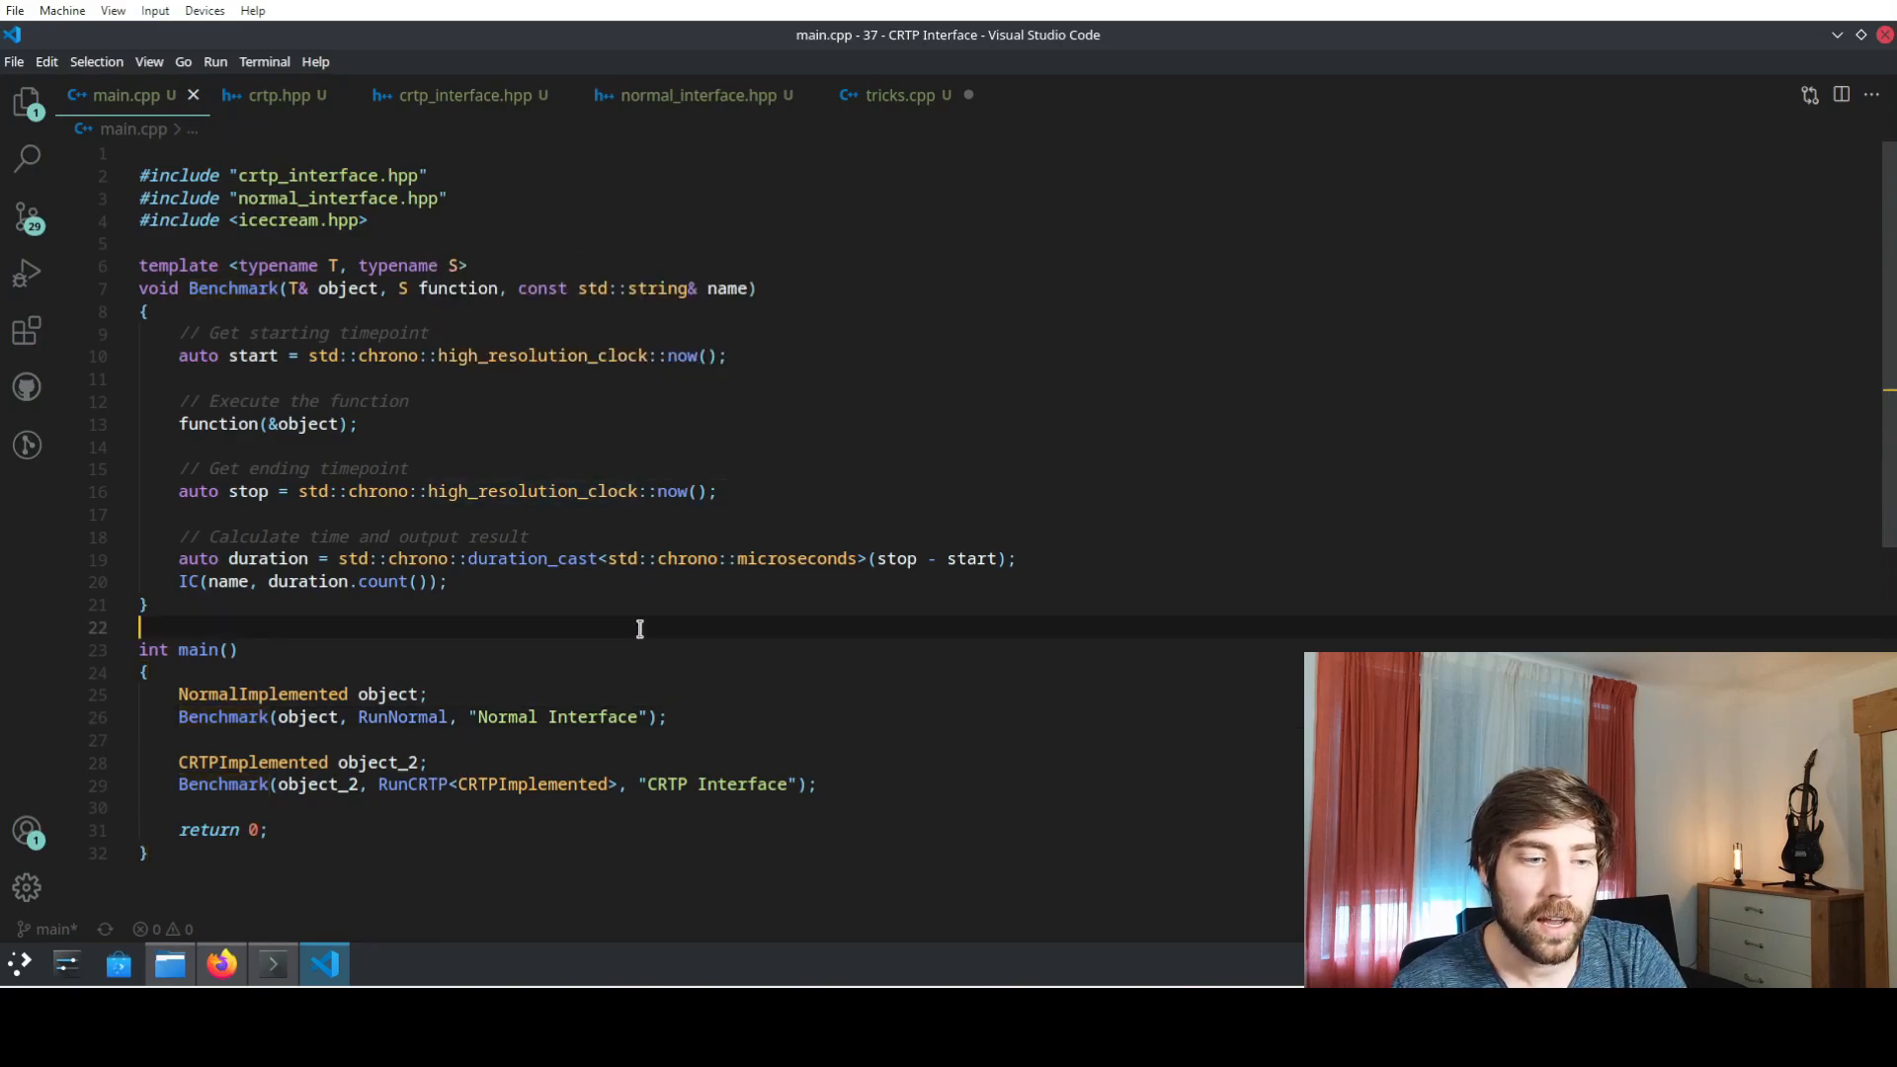
mouse_move(467, 850)
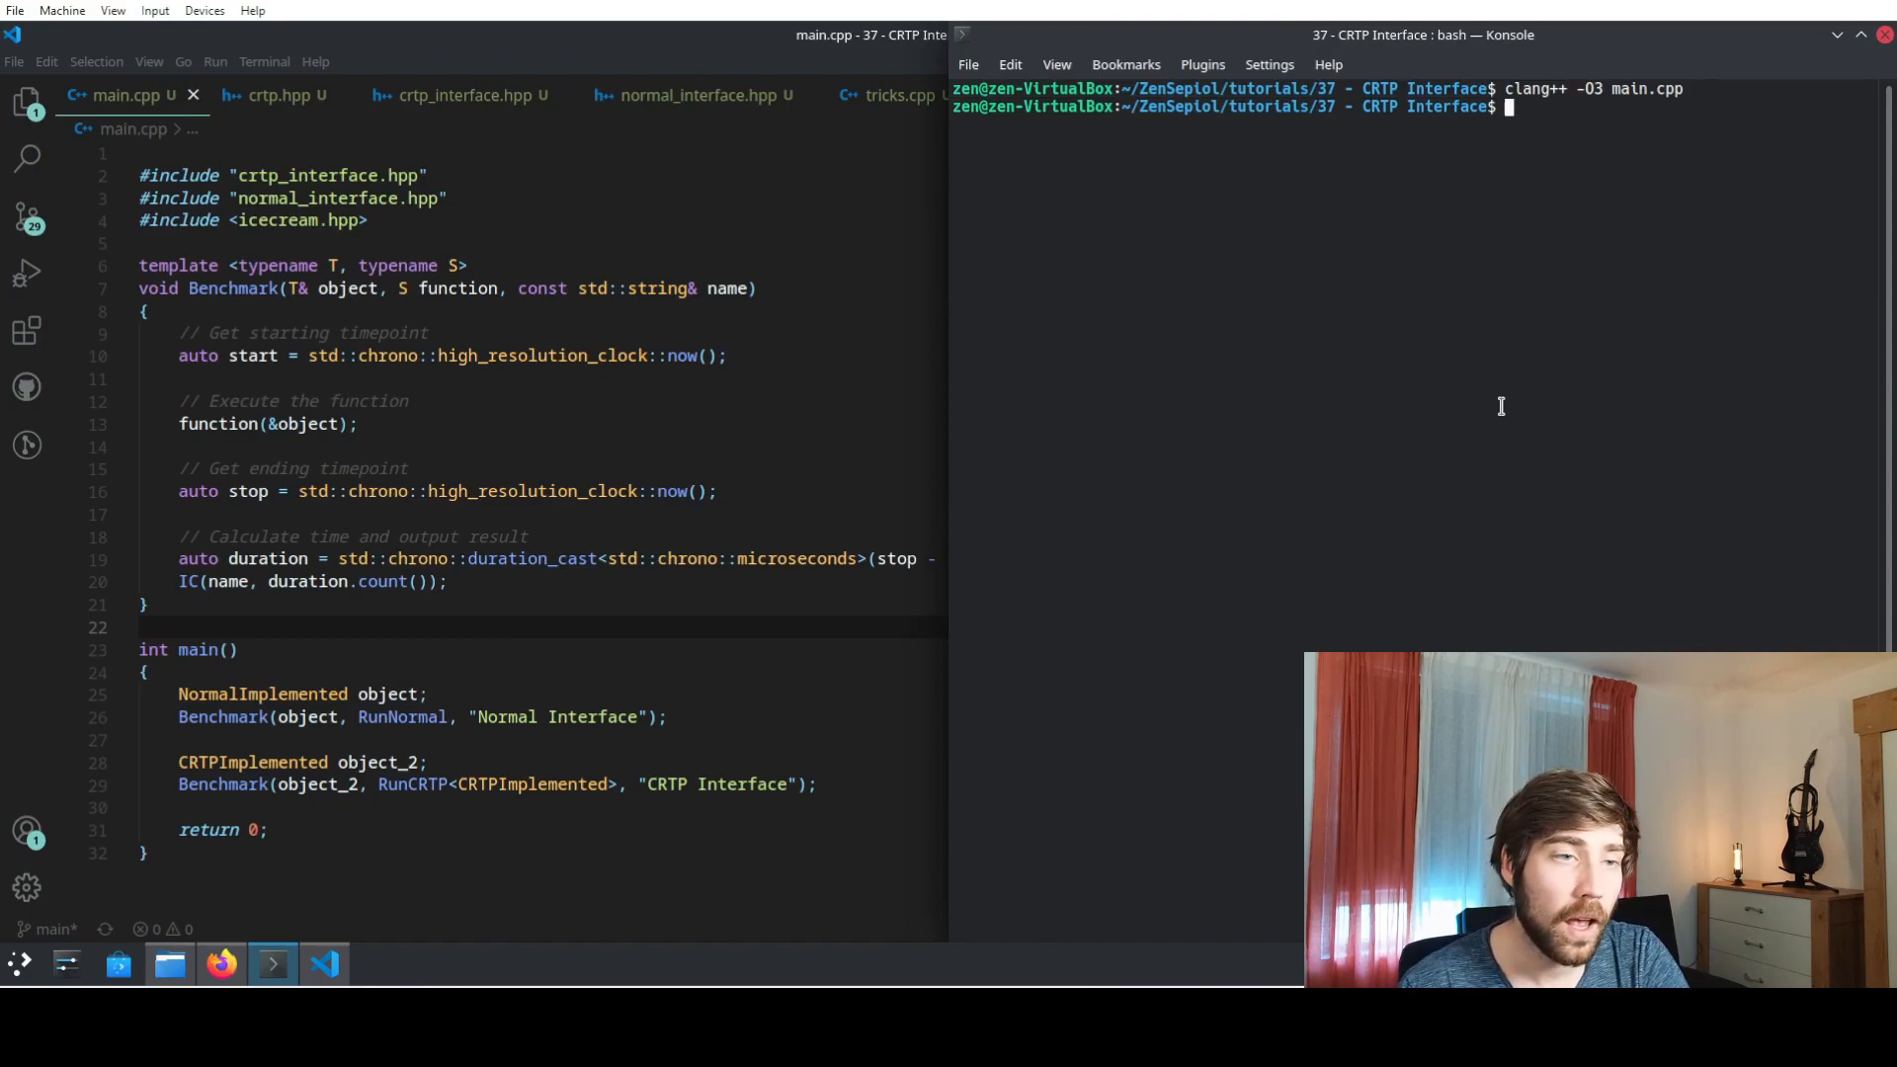
- Run ./a.out to get 12898662 µs for Normal Interface versus 250 for CRTP
text(./)
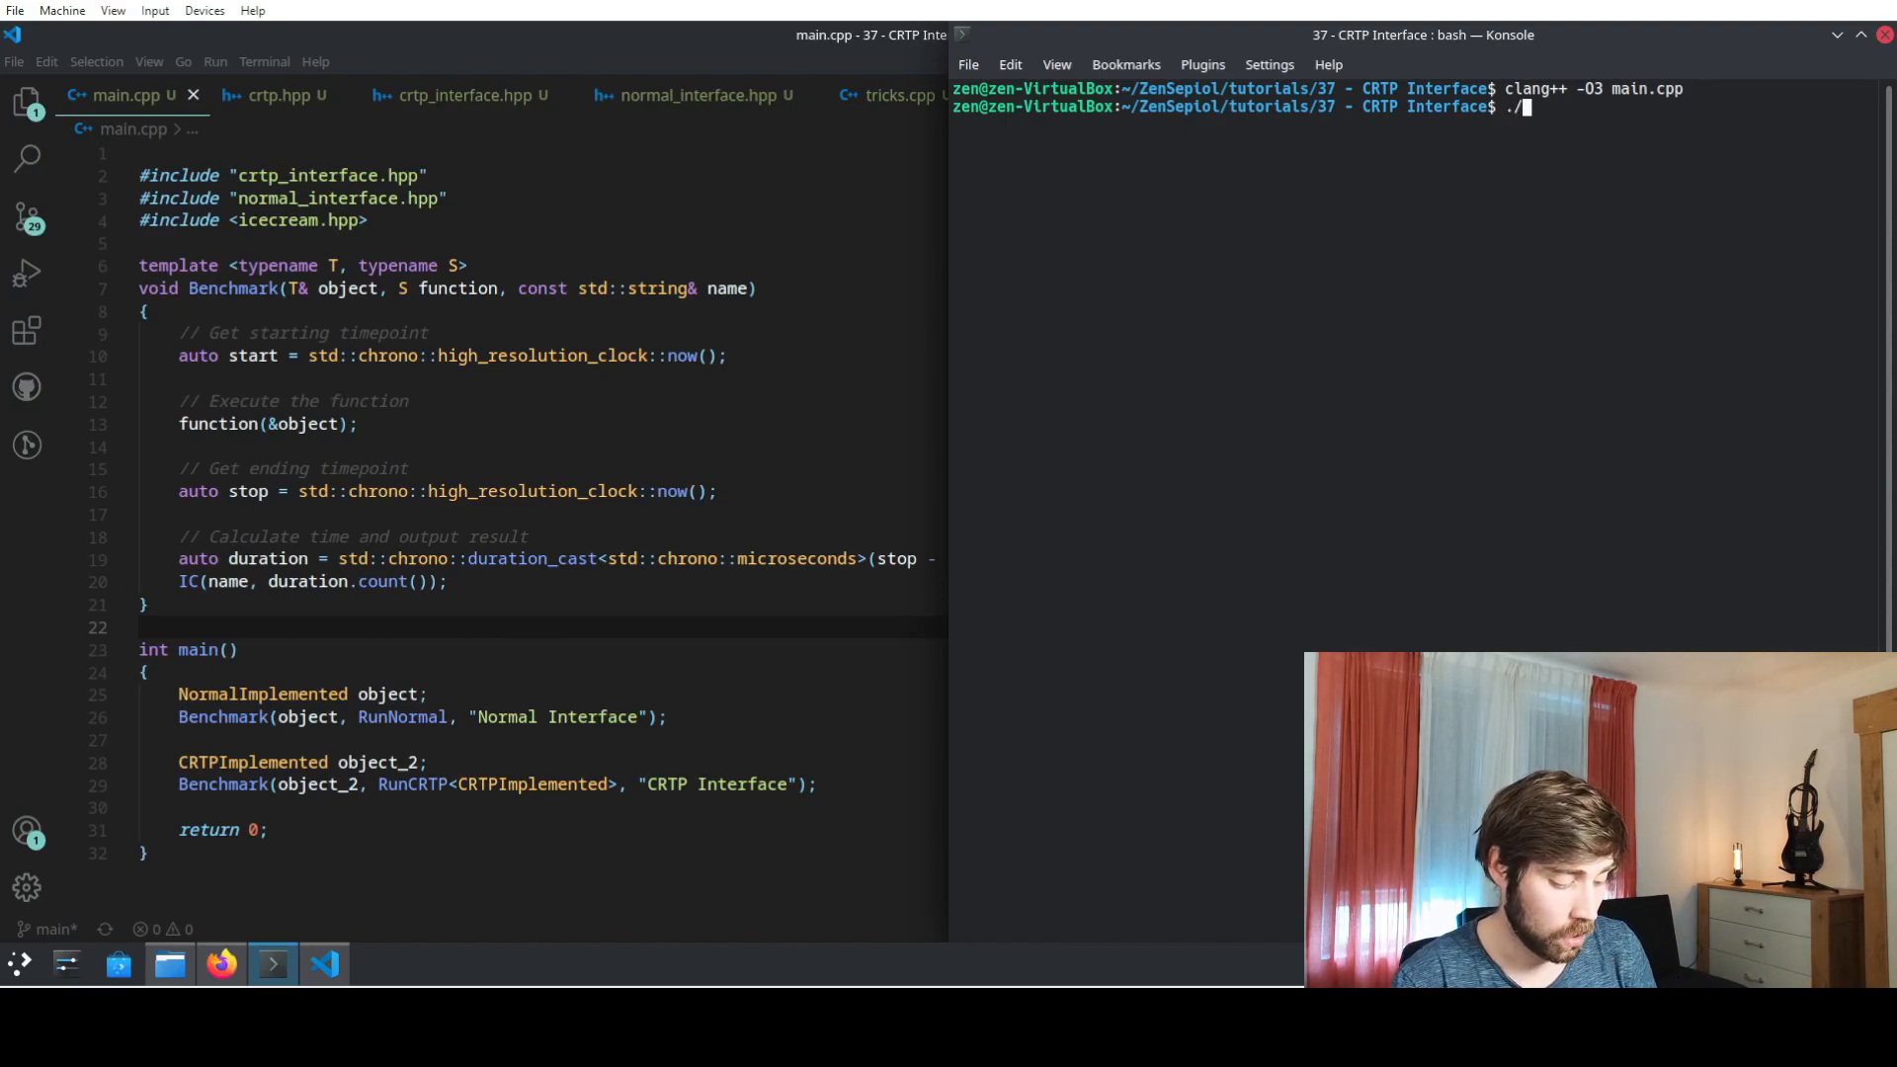
text(a.out)
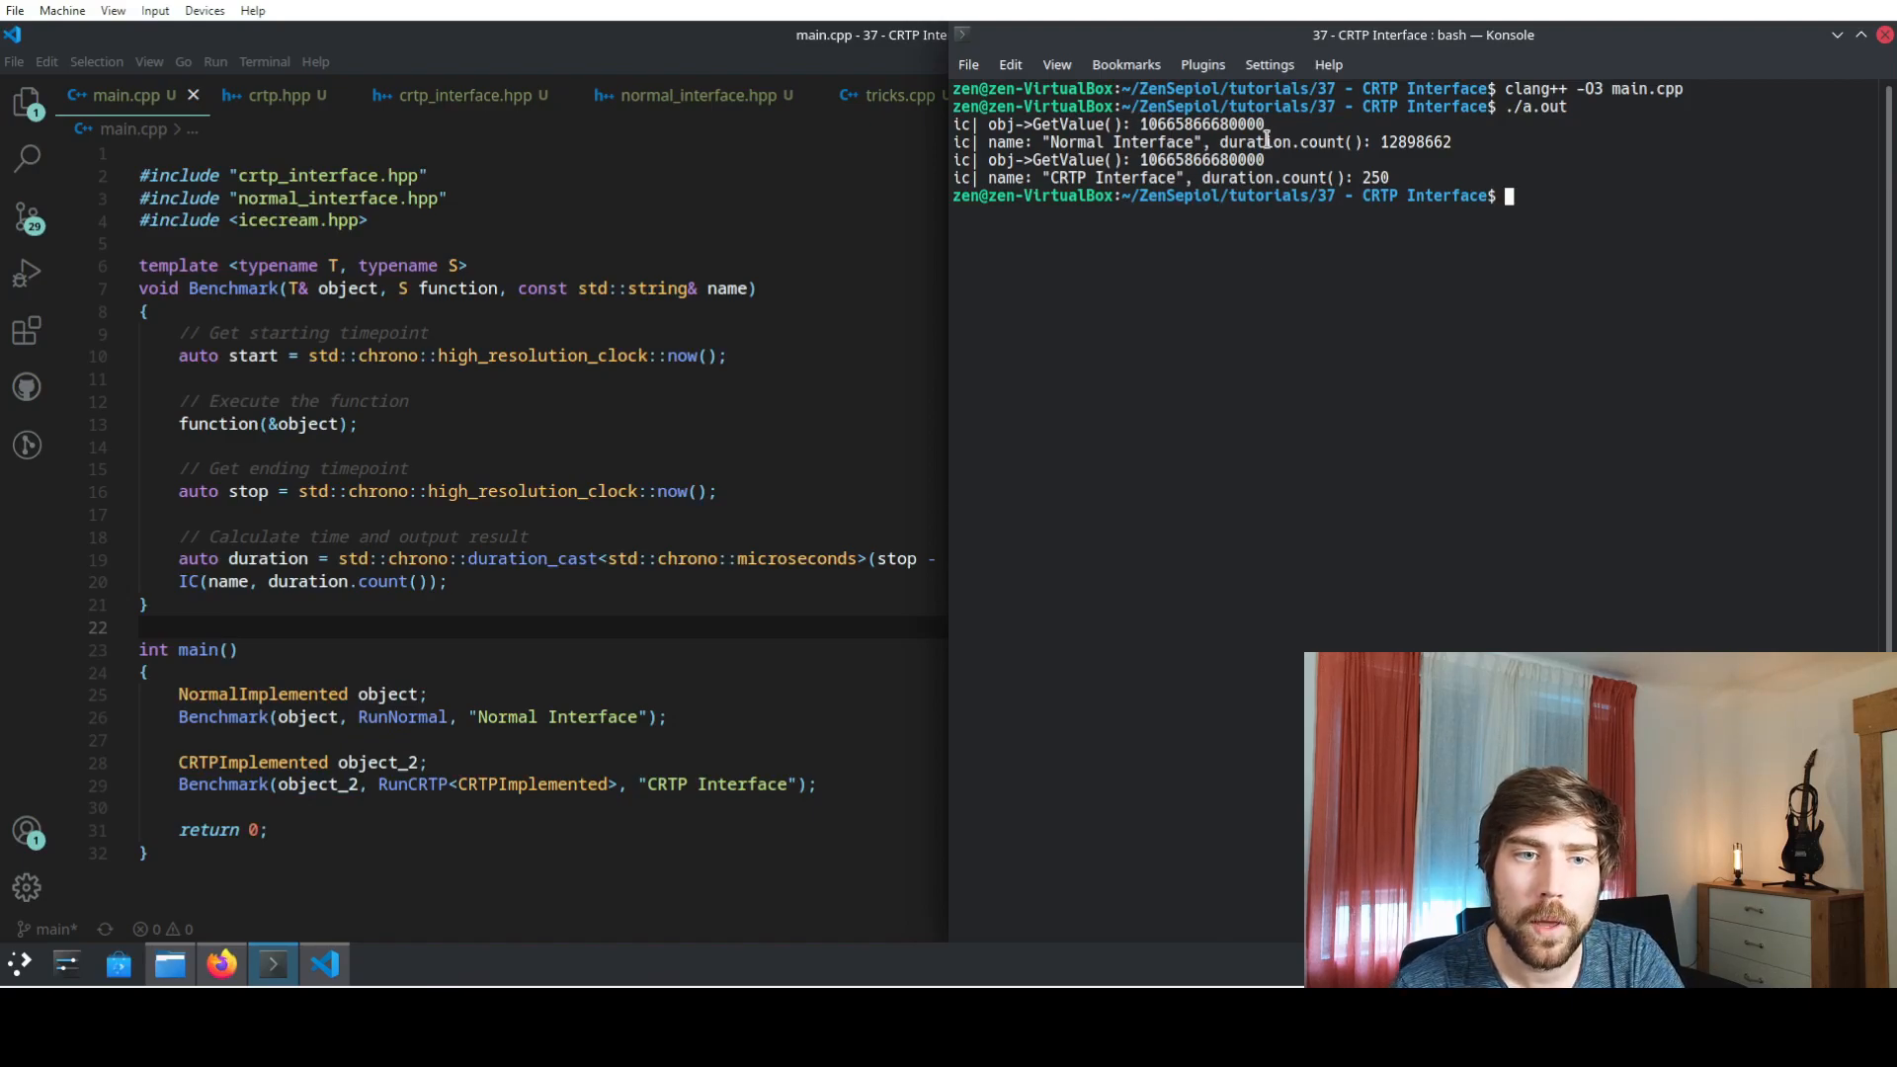
mouse_move(1235, 399)
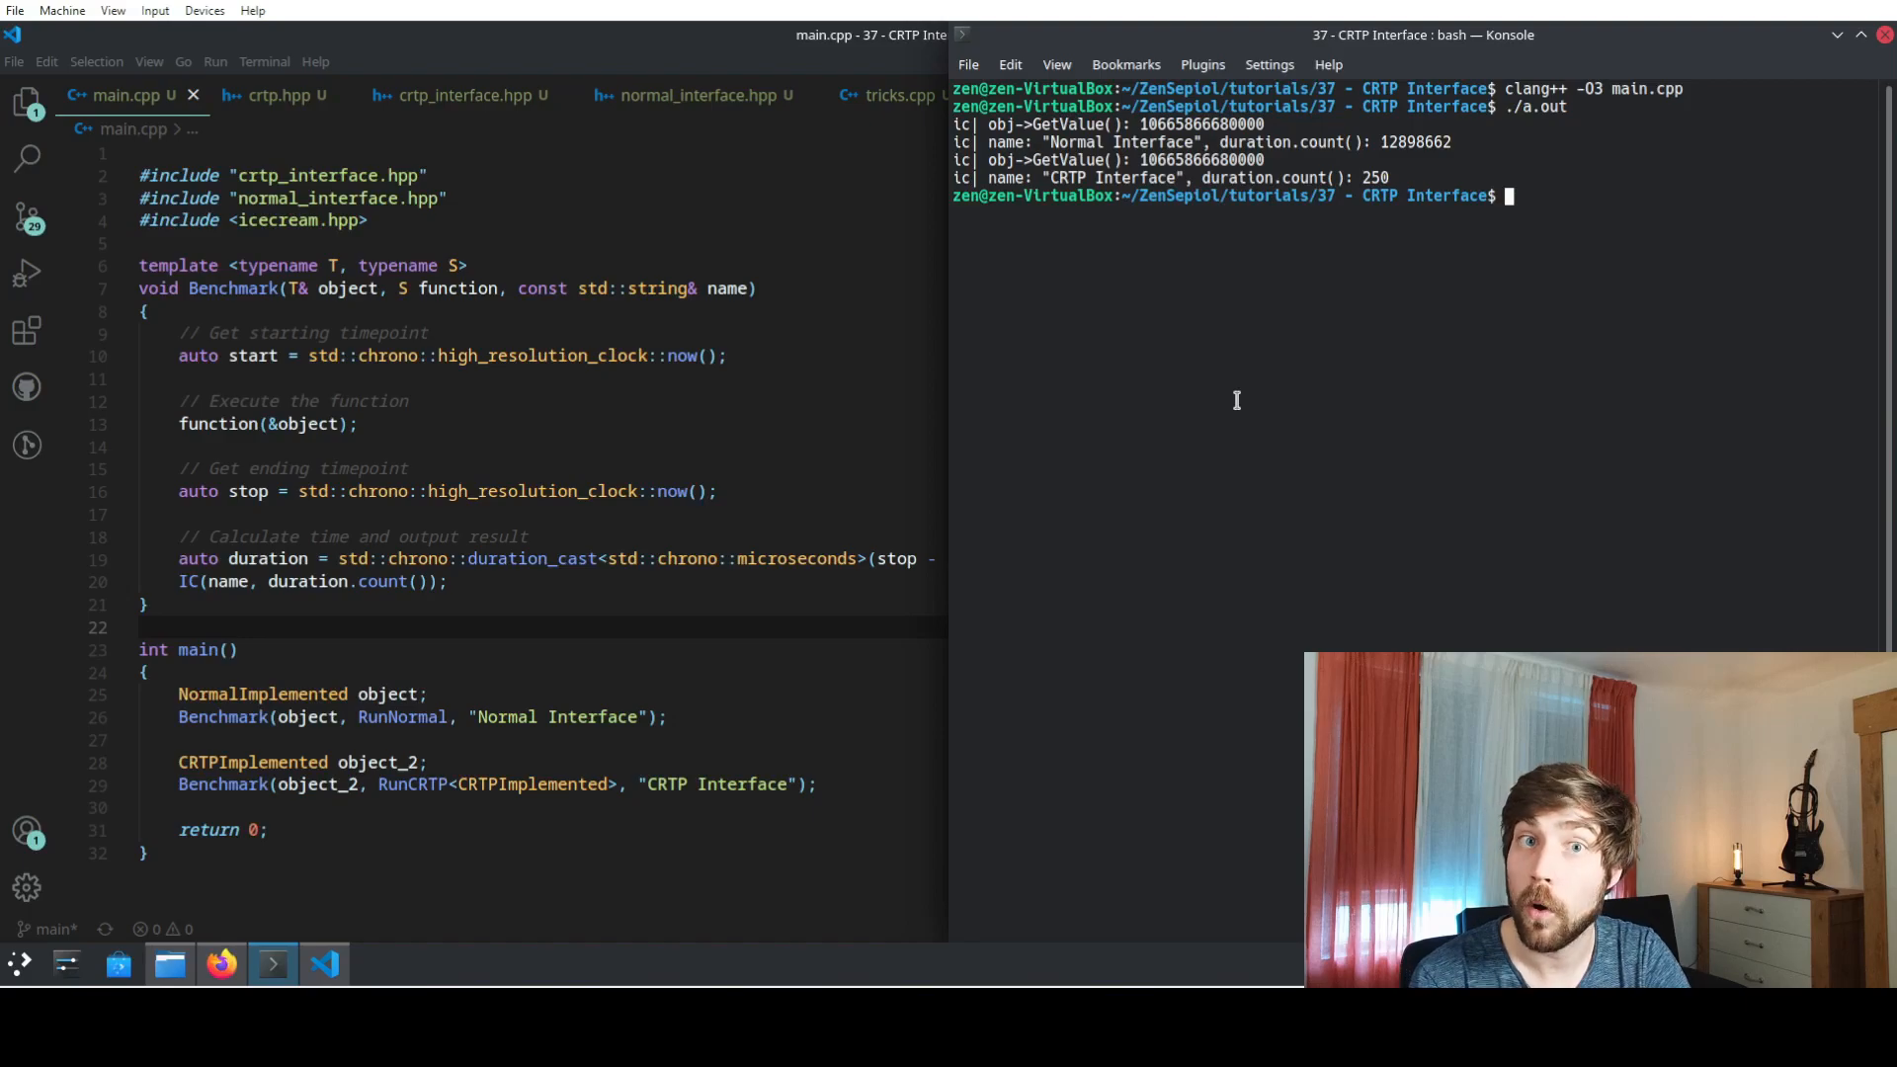